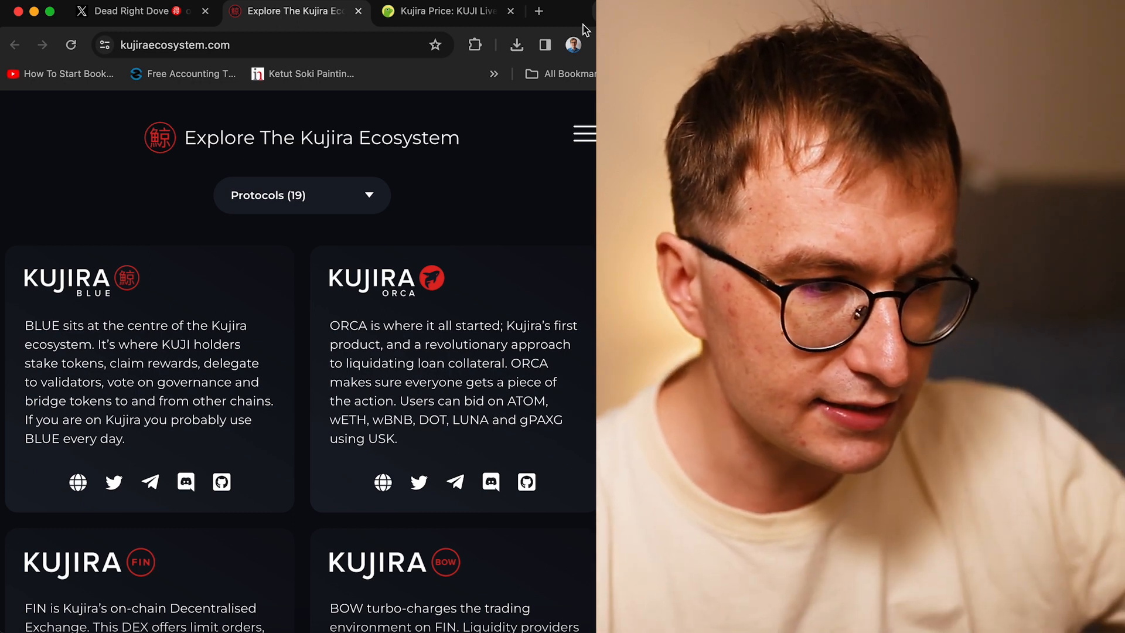
pyautogui.moveTo(422, 225)
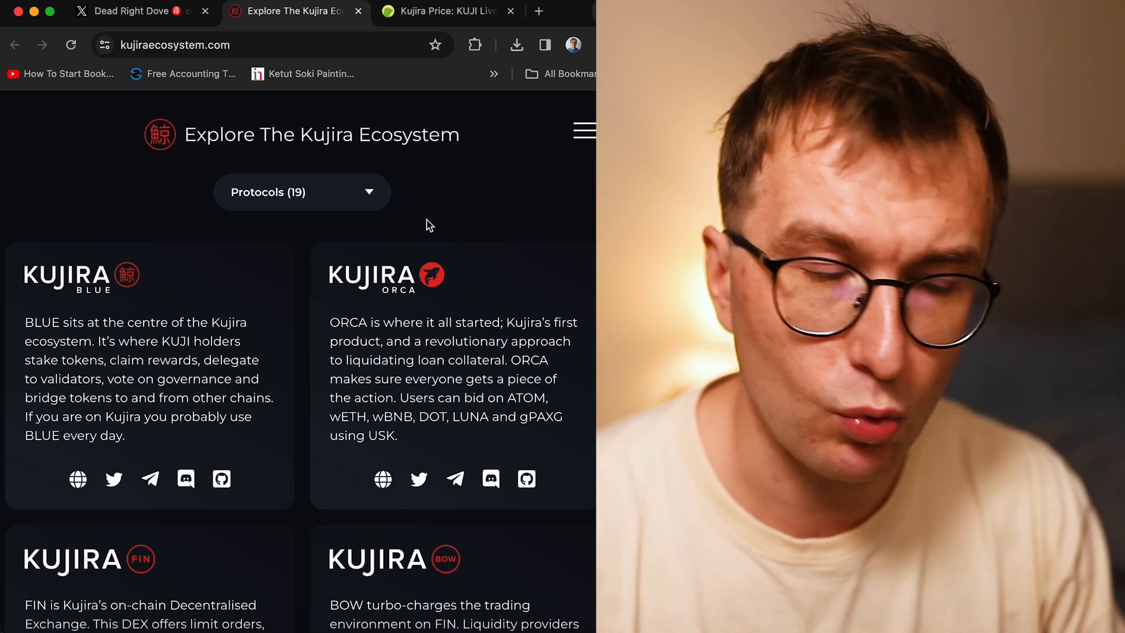
# Scroll to the BLUE card and open the blue.kujira.network dashboard in a new tab
pyautogui.scroll(-3)
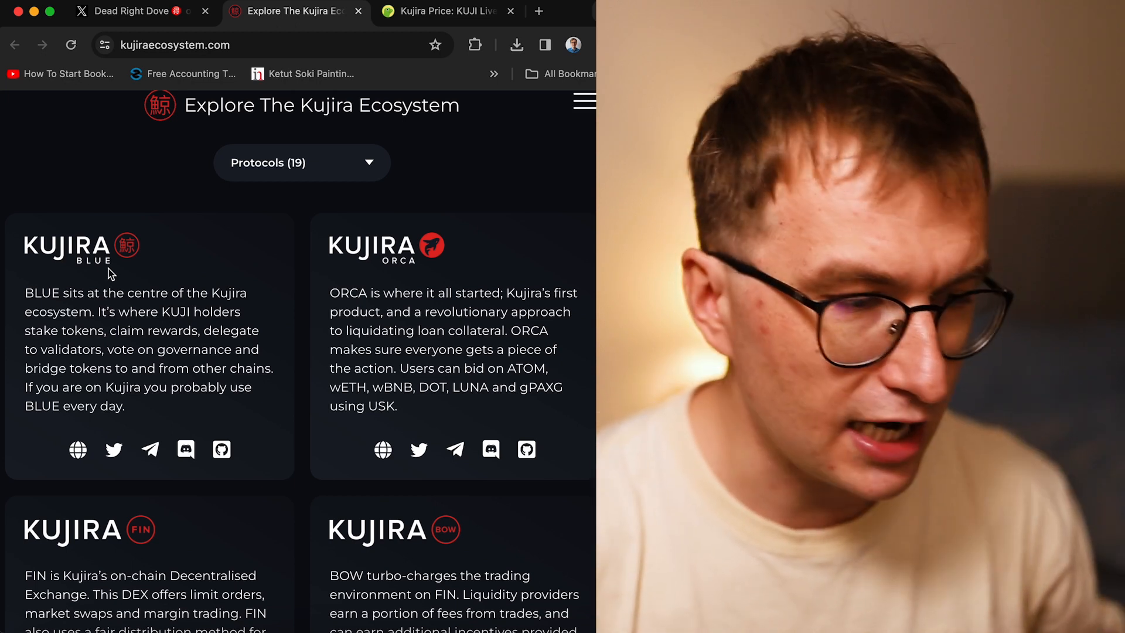
pyautogui.click(538, 11)
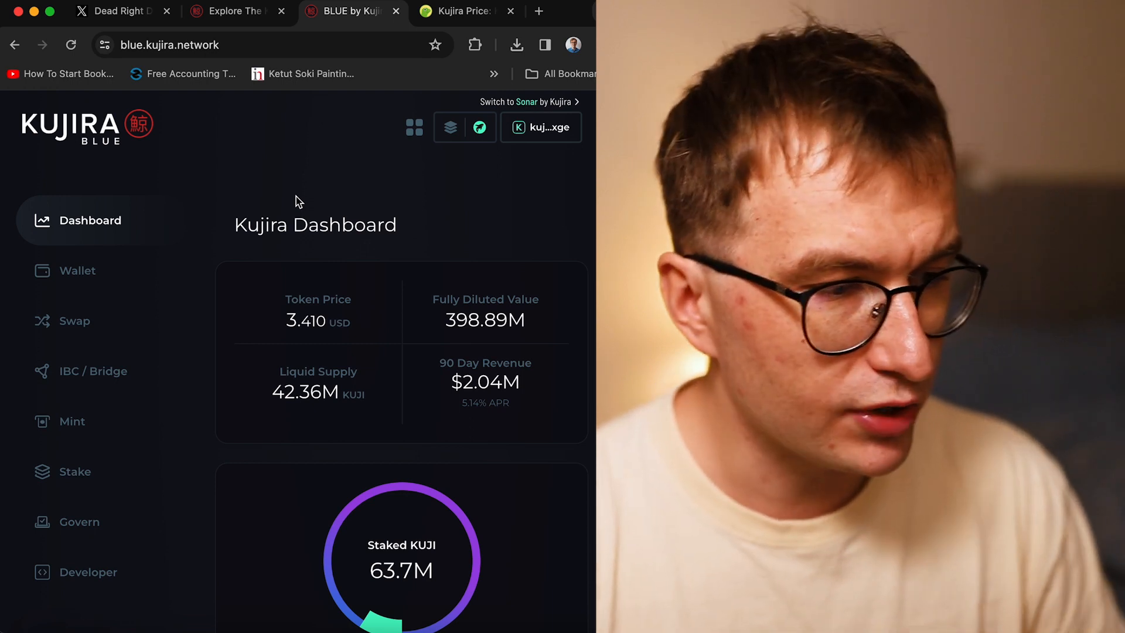
pyautogui.moveTo(75, 320)
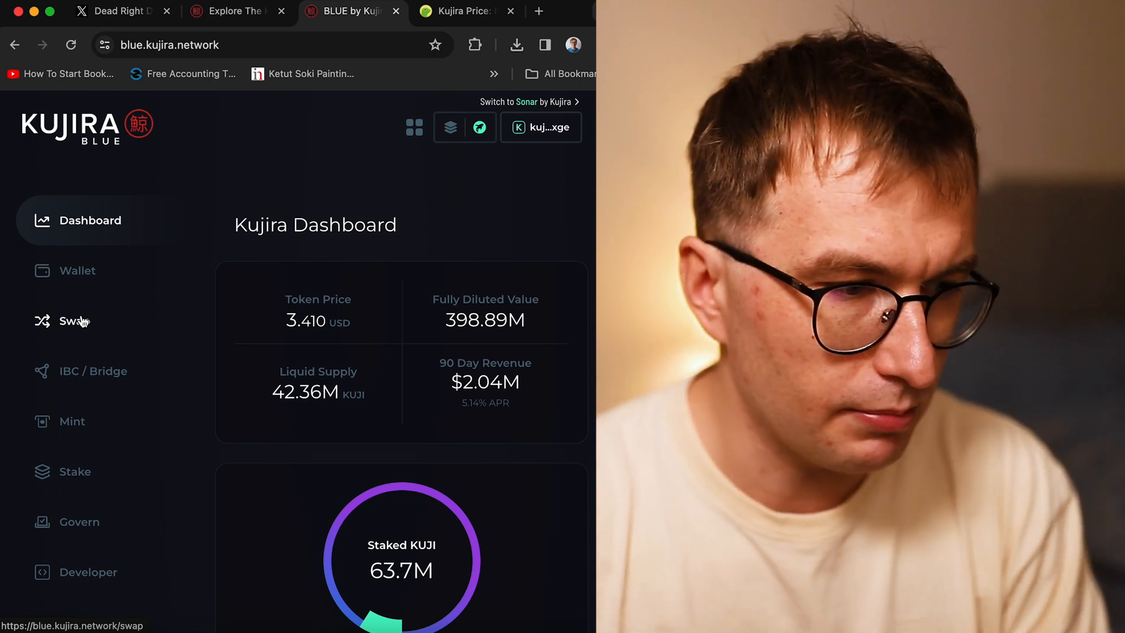
pyautogui.moveTo(100, 371)
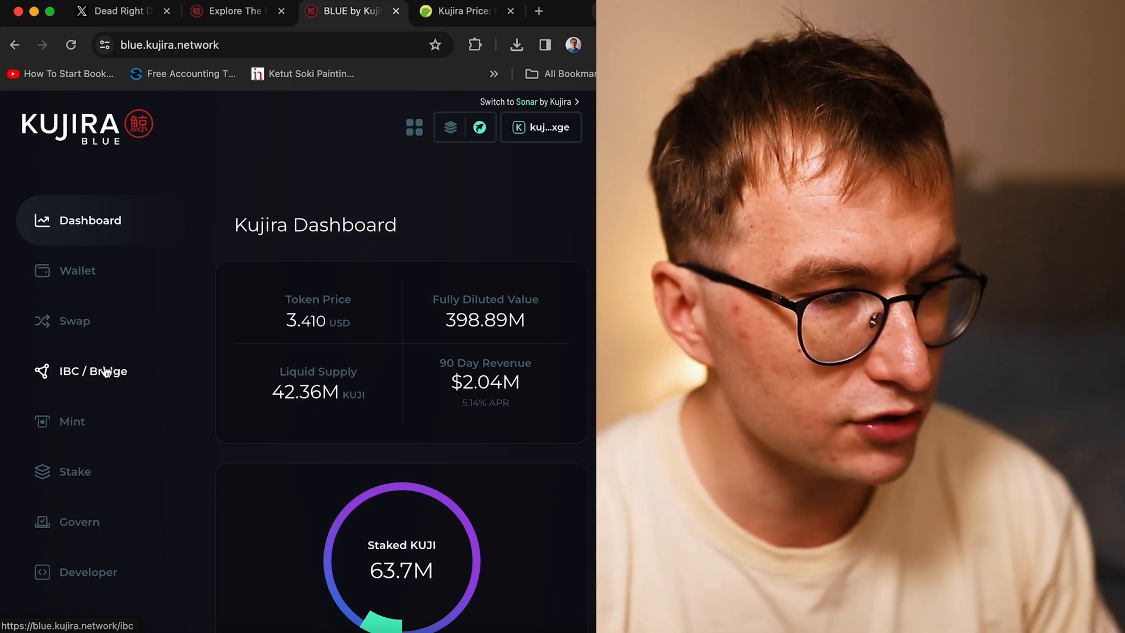
pyautogui.moveTo(72, 423)
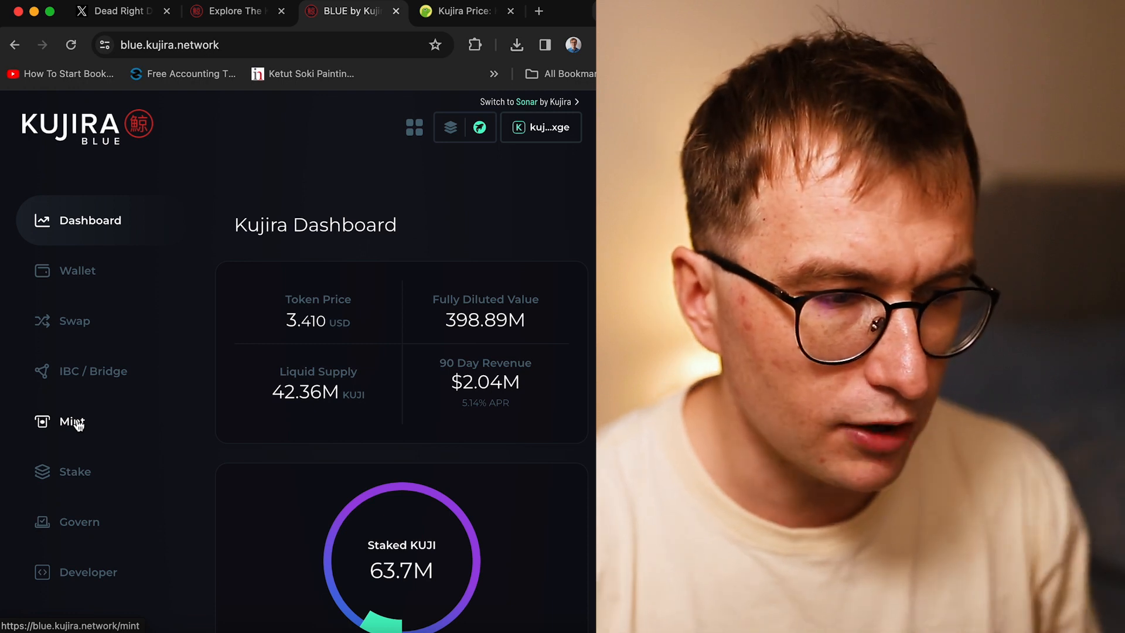
pyautogui.moveTo(74, 471)
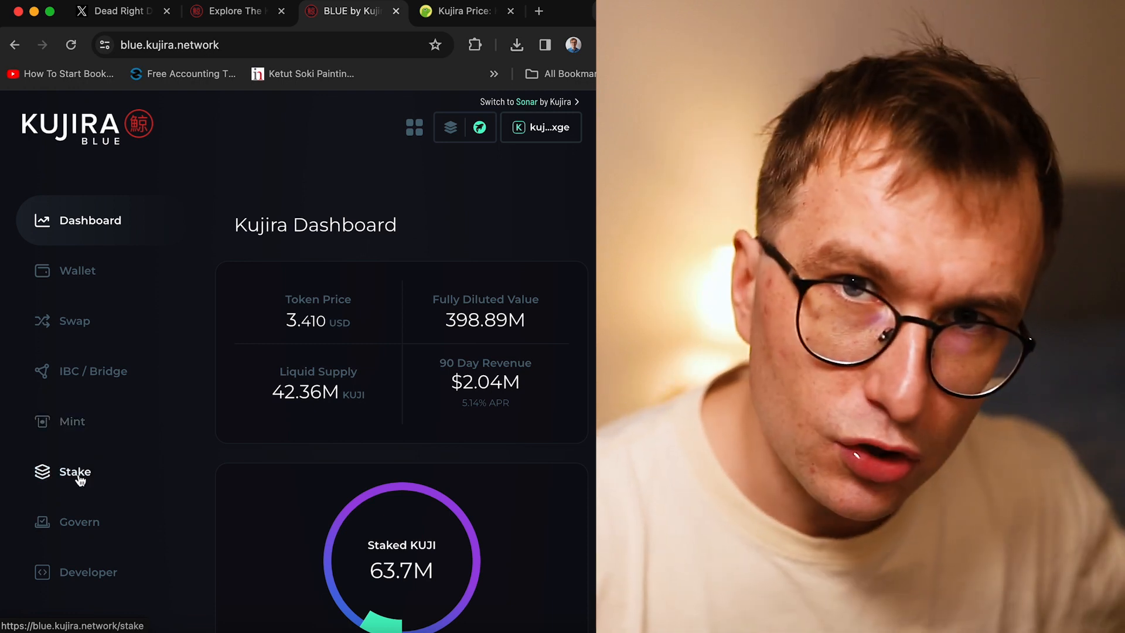
# Open Stake and scroll through the 75 active validators, then back to the top
pyautogui.click(74, 471)
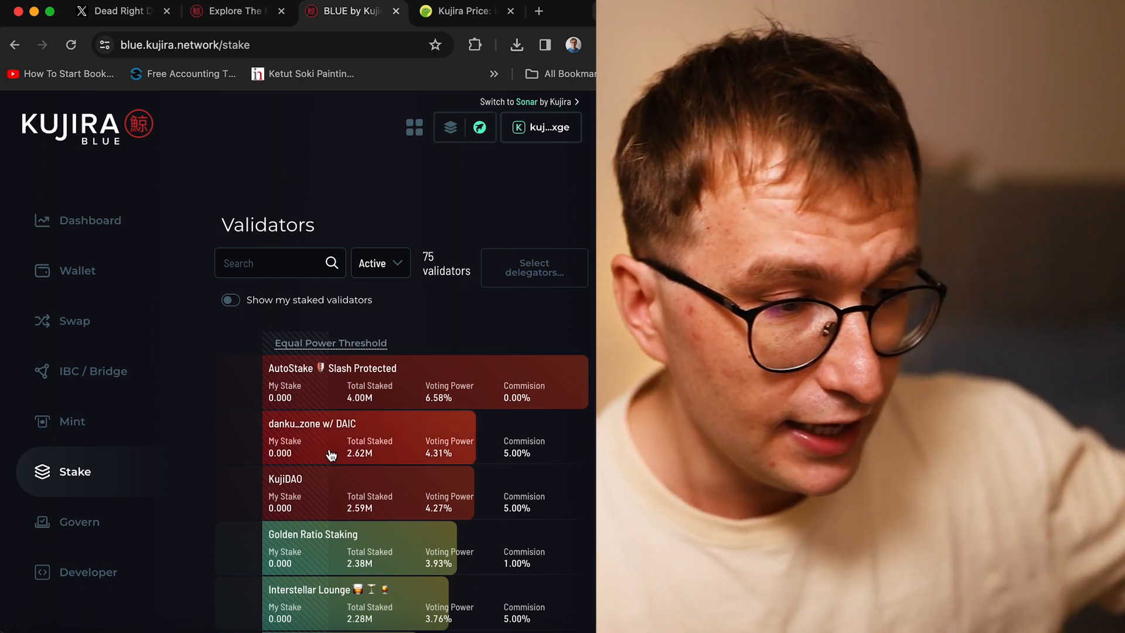
pyautogui.scroll(-3)
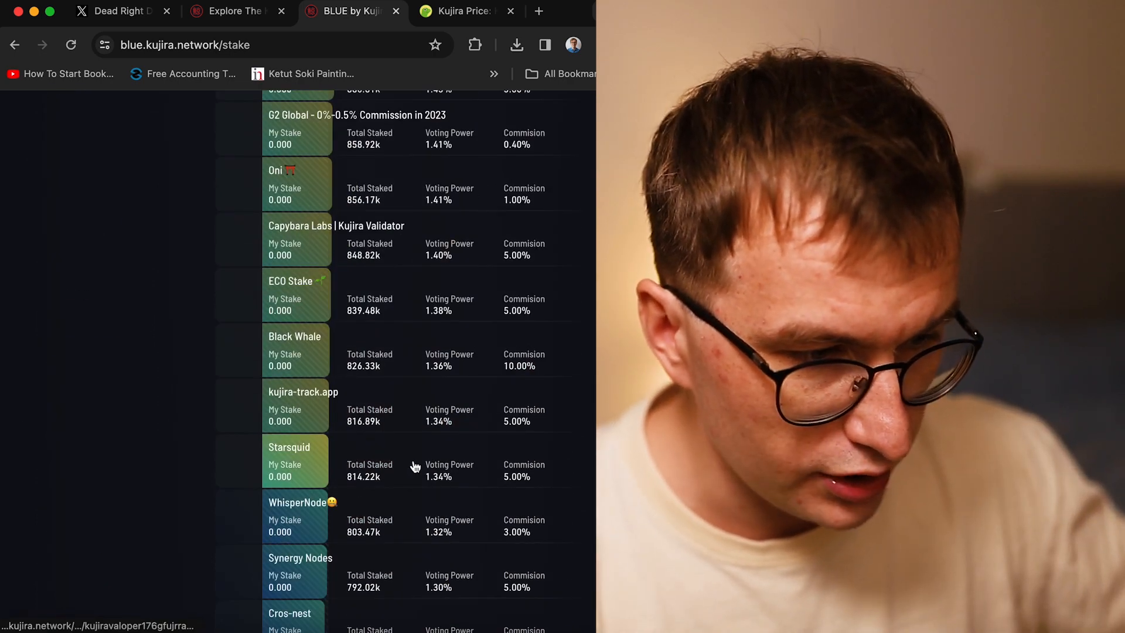
pyautogui.scroll(-3)
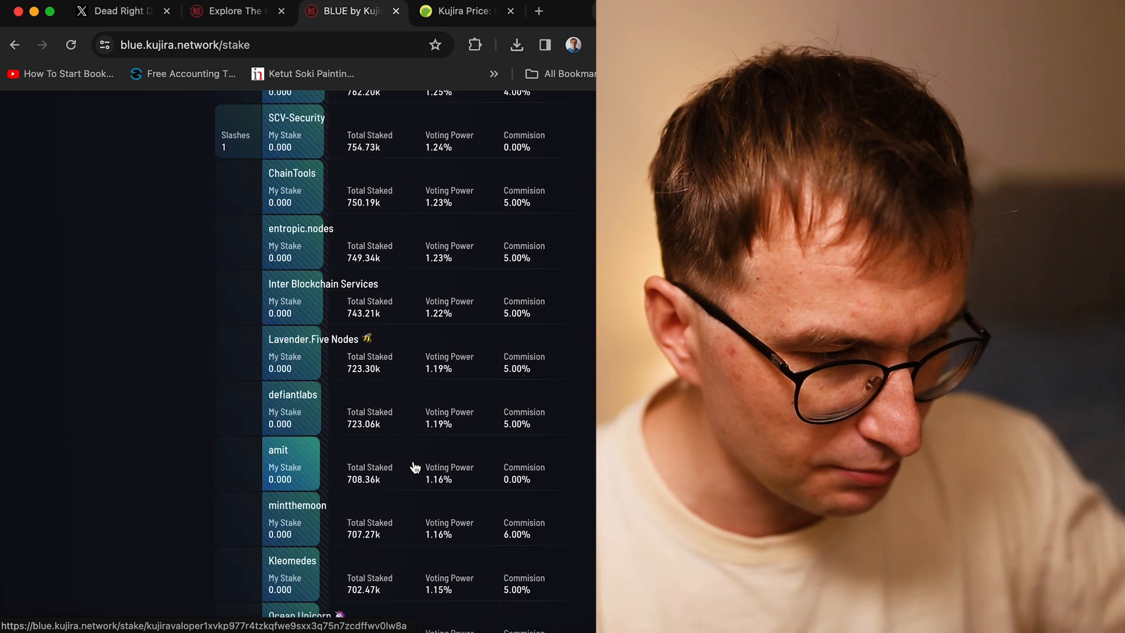
pyautogui.scroll(-3)
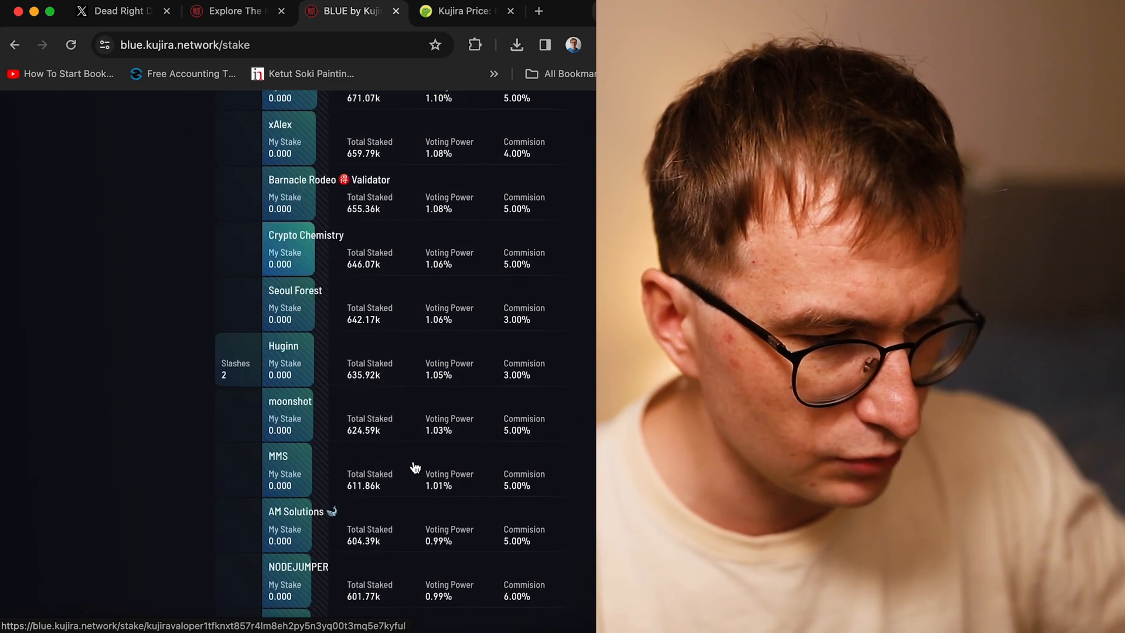
pyautogui.scroll(-3)
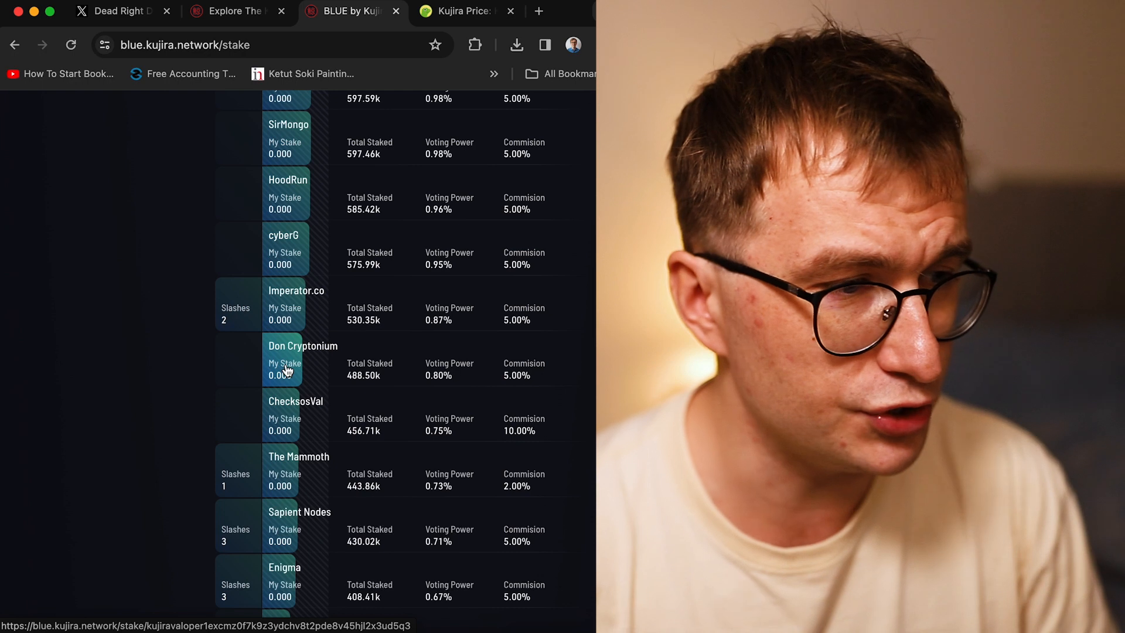
pyautogui.scroll(3)
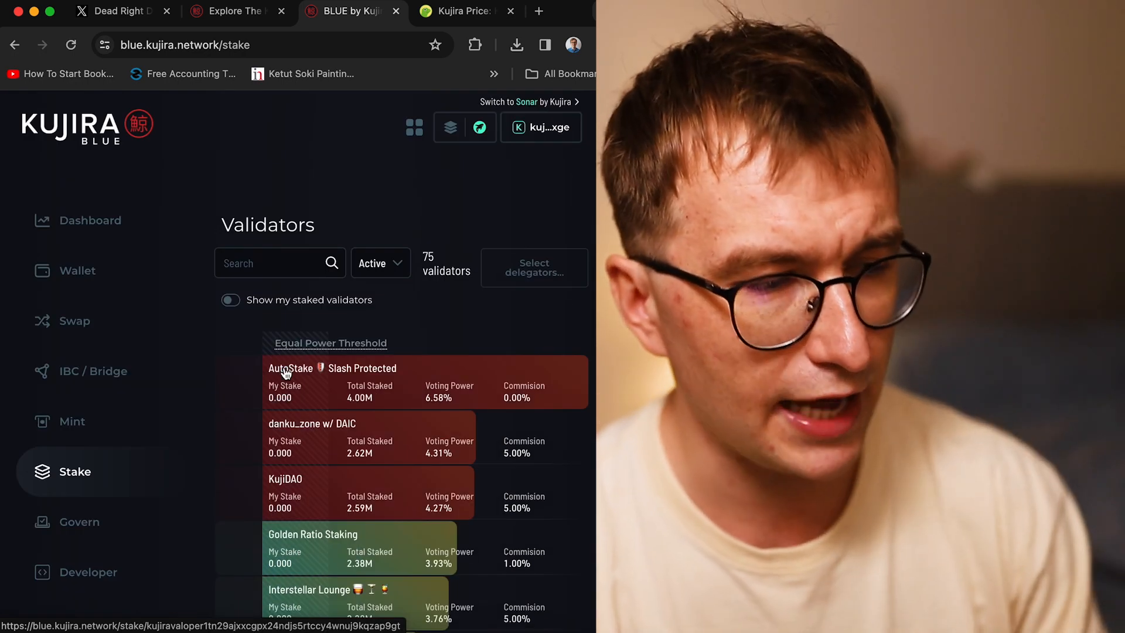
pyautogui.moveTo(340, 171)
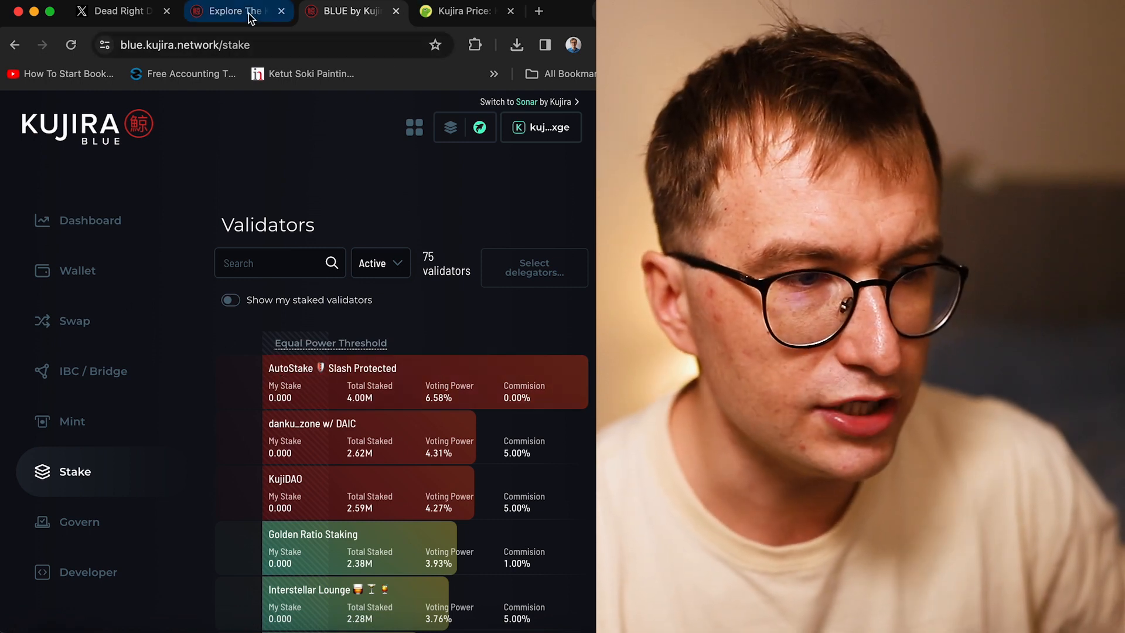
# From the Kujira Ecosystem directory, open ORCA's and FIN's websites in new tabs
pyautogui.click(229, 12)
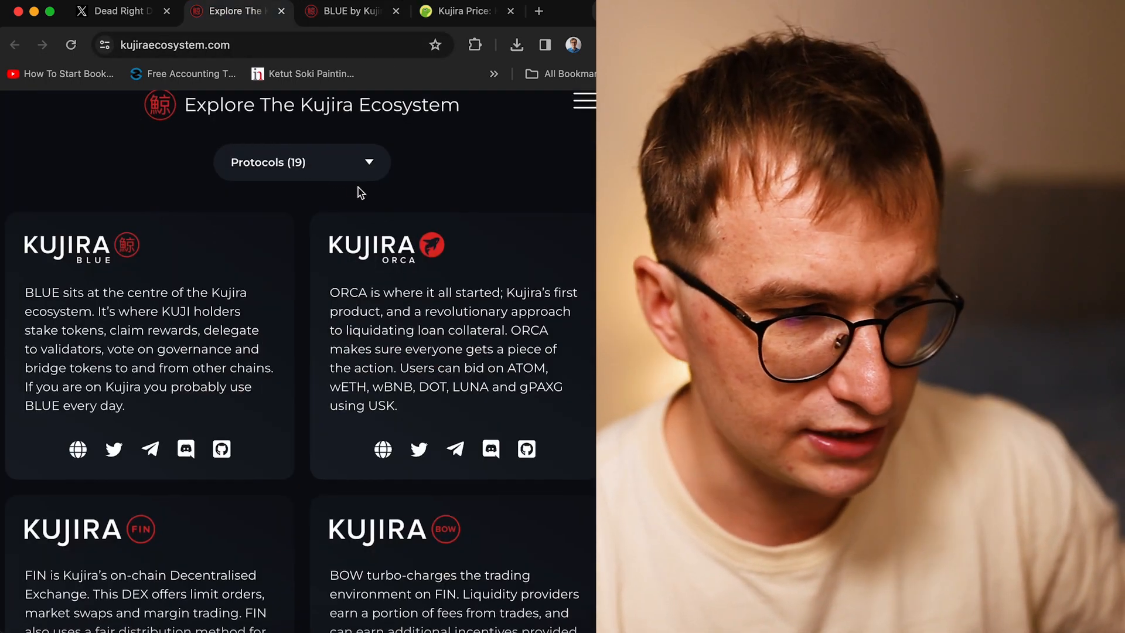
pyautogui.scroll(-3)
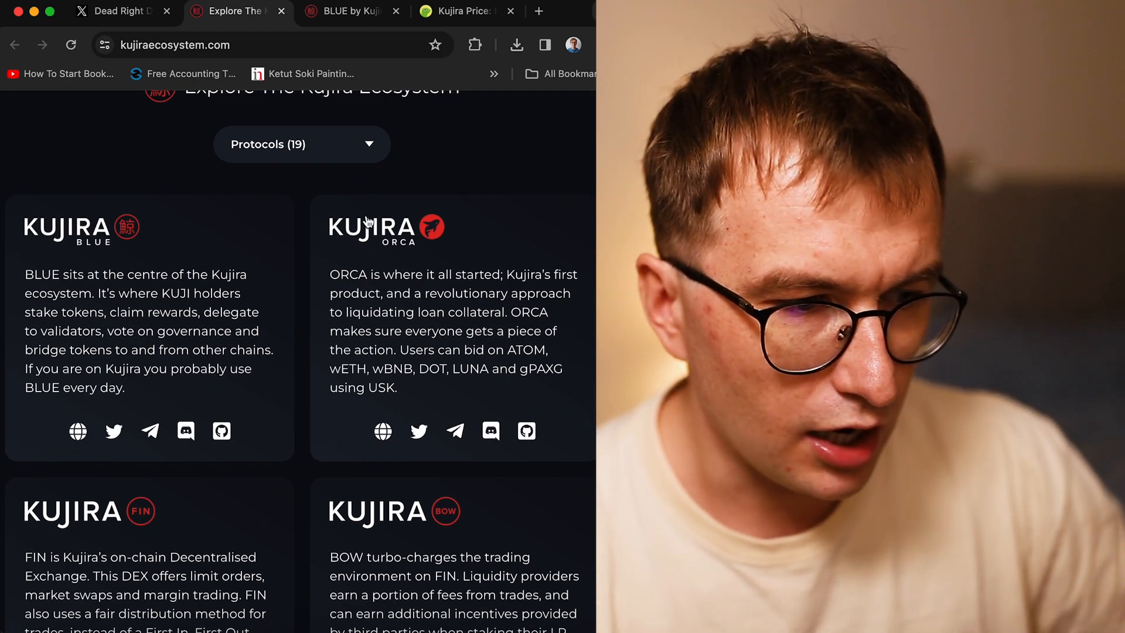
pyautogui.scroll(3)
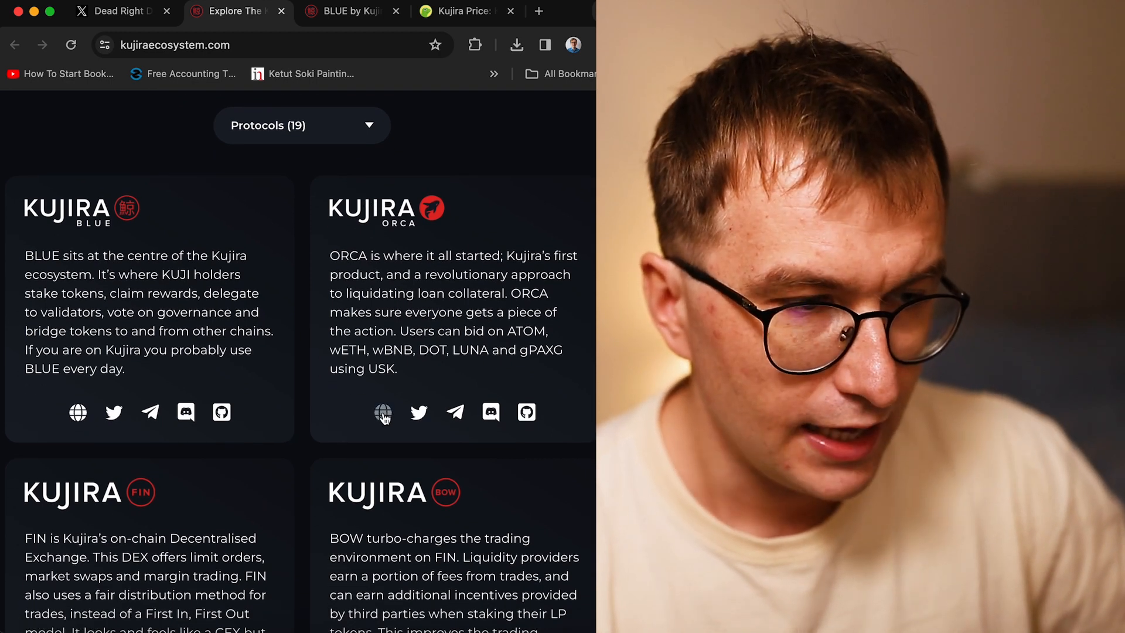
pyautogui.click(382, 412)
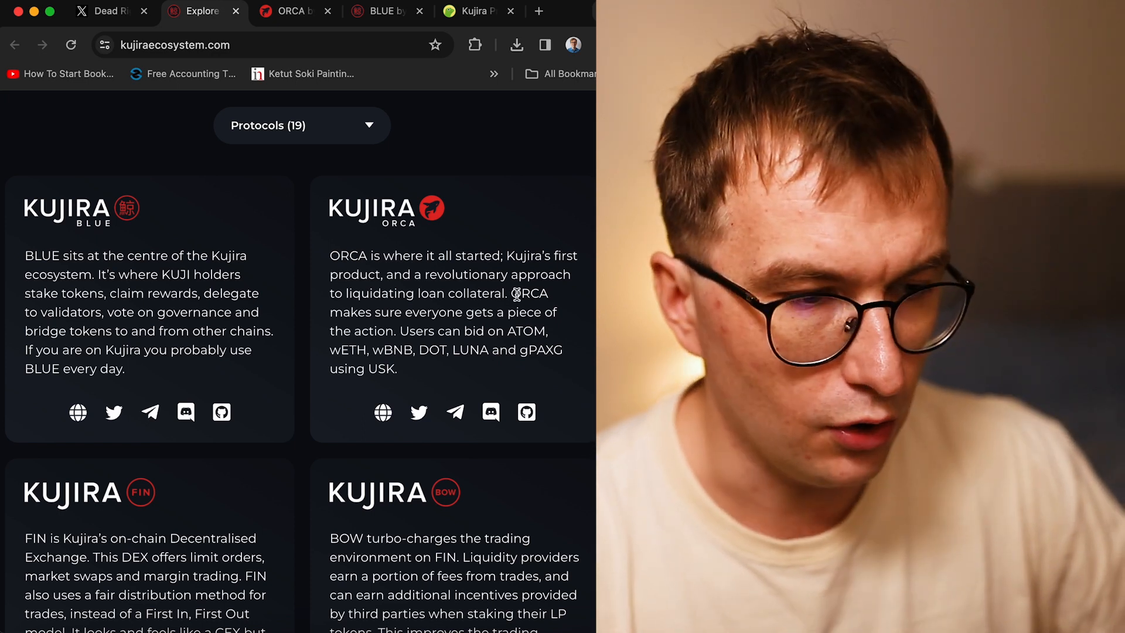
pyautogui.moveTo(415, 327)
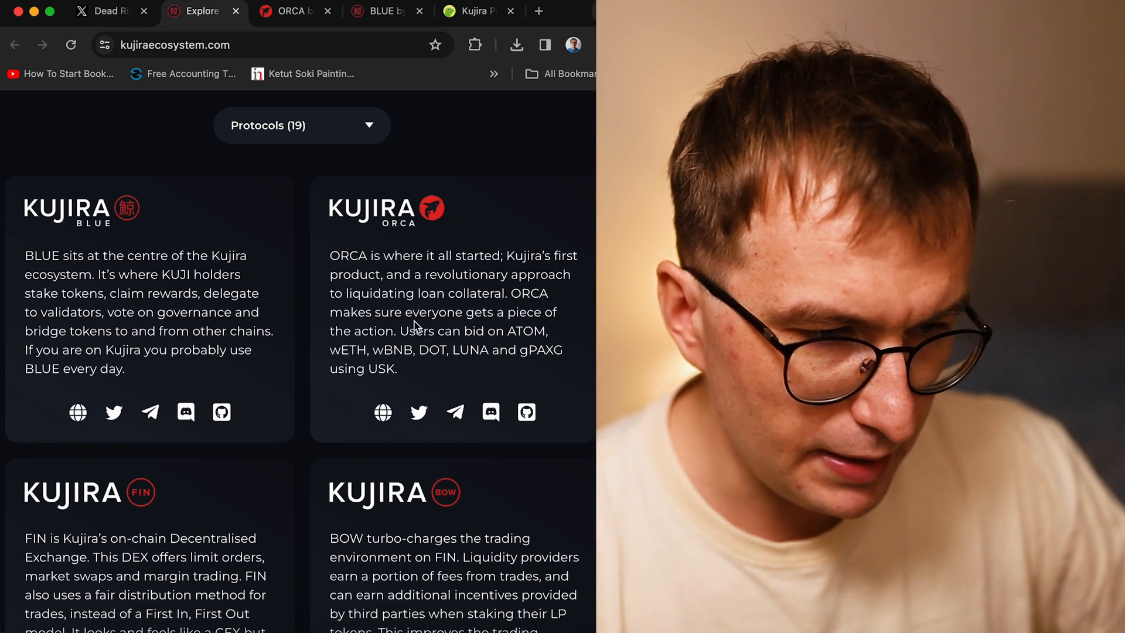
pyautogui.moveTo(555, 316)
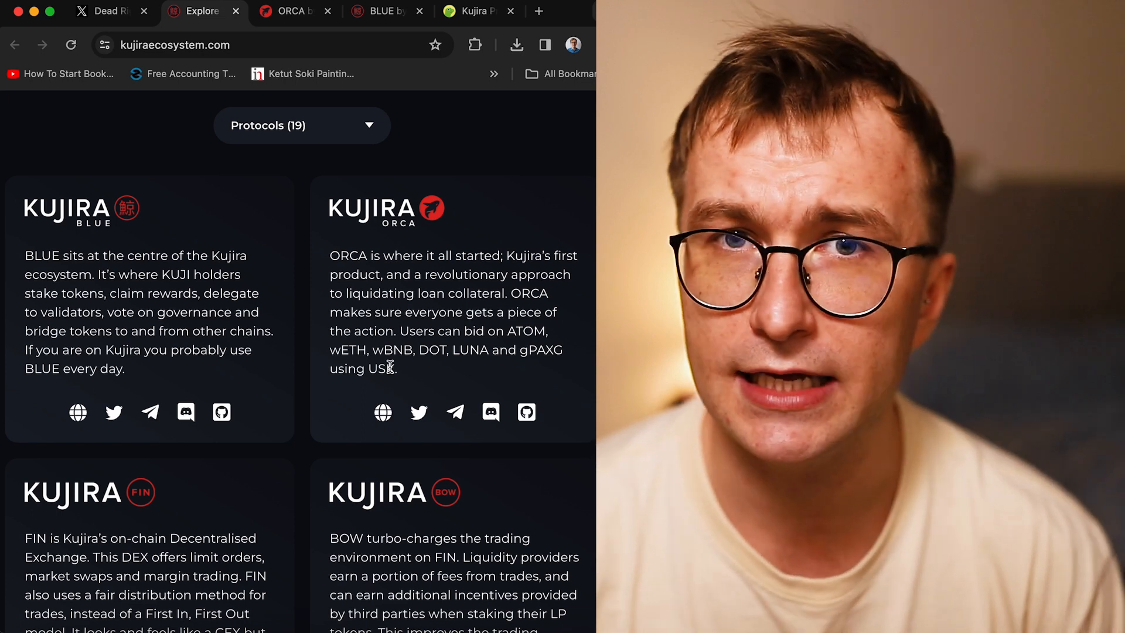
pyautogui.moveTo(246, 469)
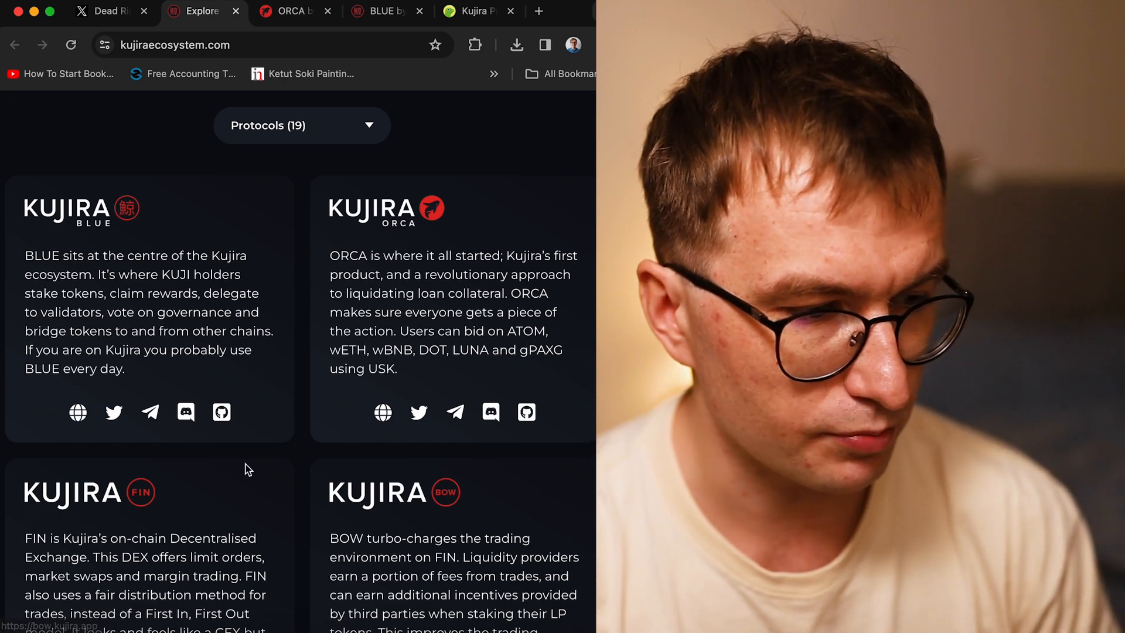
pyautogui.scroll(-3)
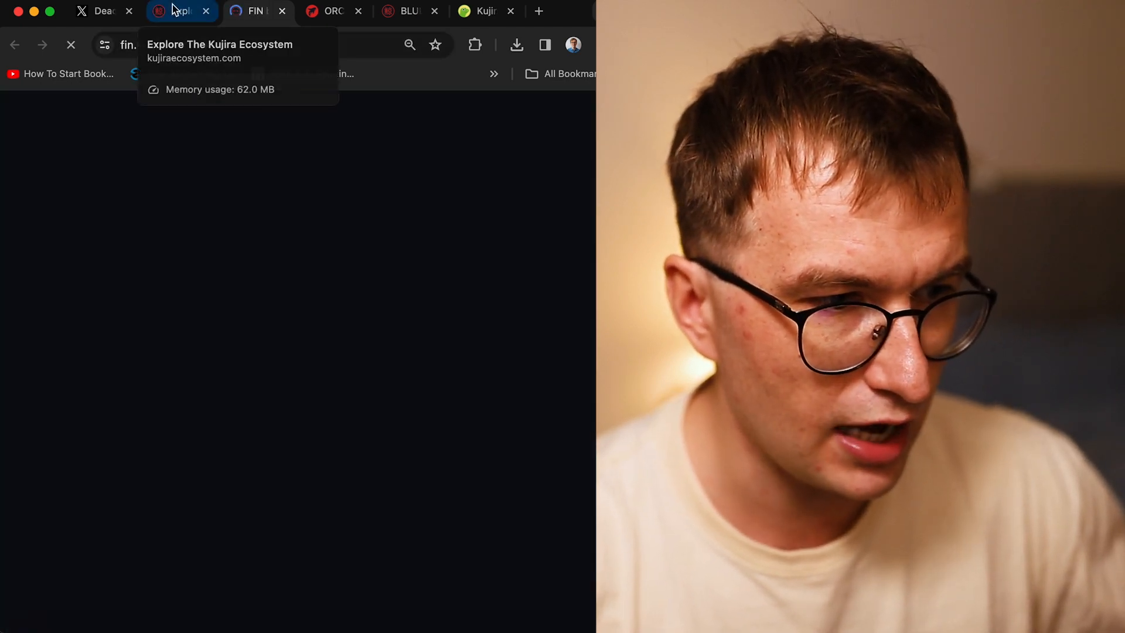
# Switch to the FIN tab and adjust browser zoom on the KUJI/USK trading view
pyautogui.click(255, 10)
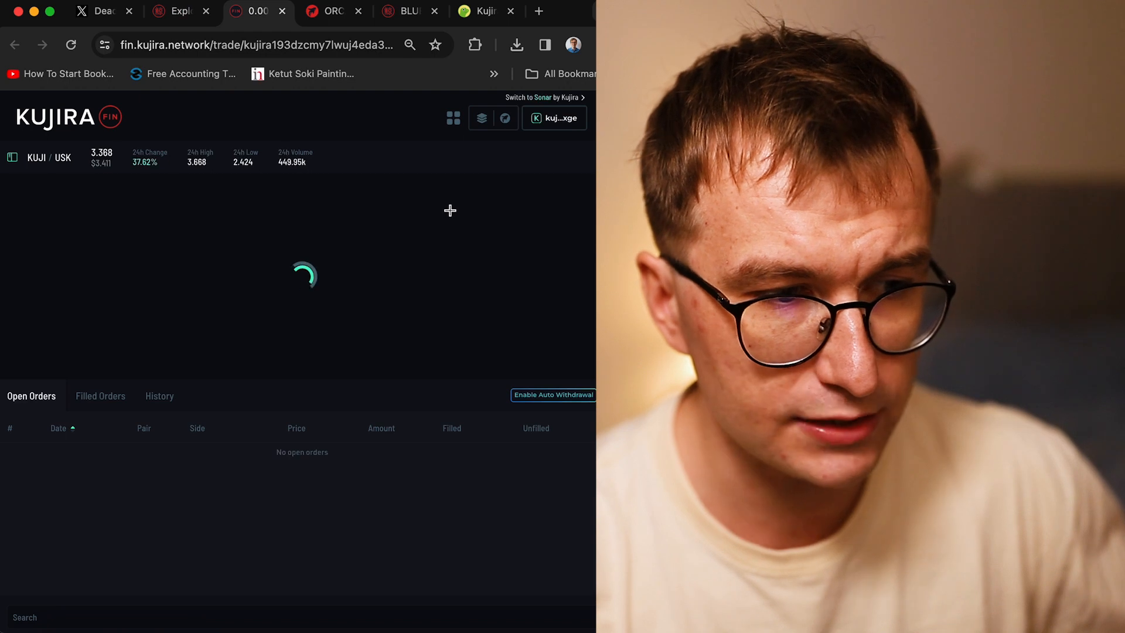
pyautogui.click(504, 118)
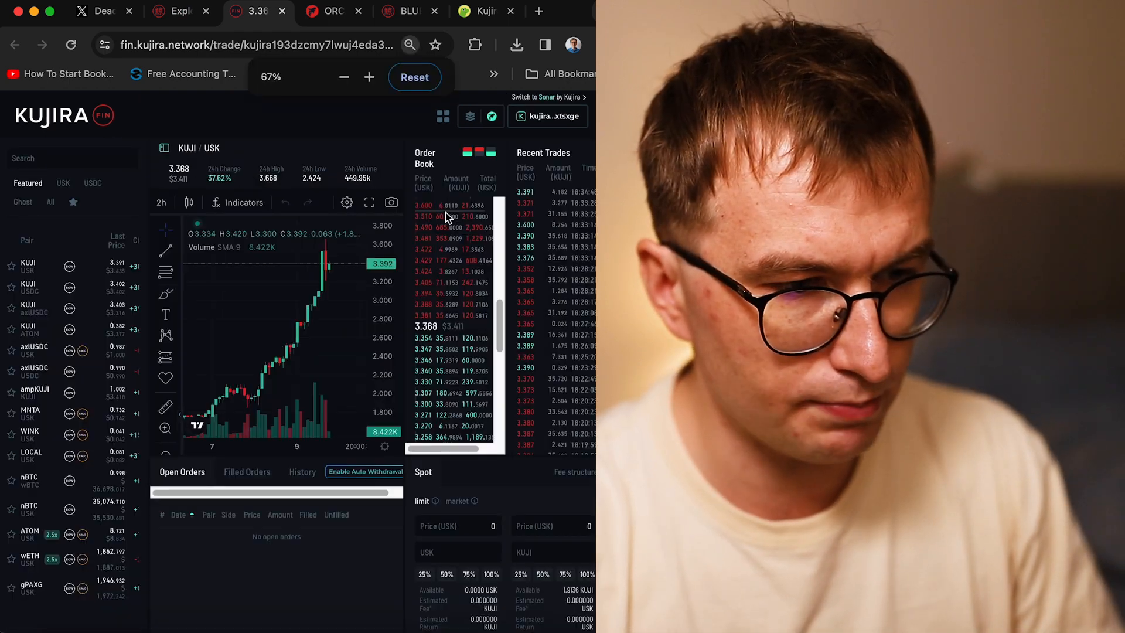
pyautogui.click(369, 77)
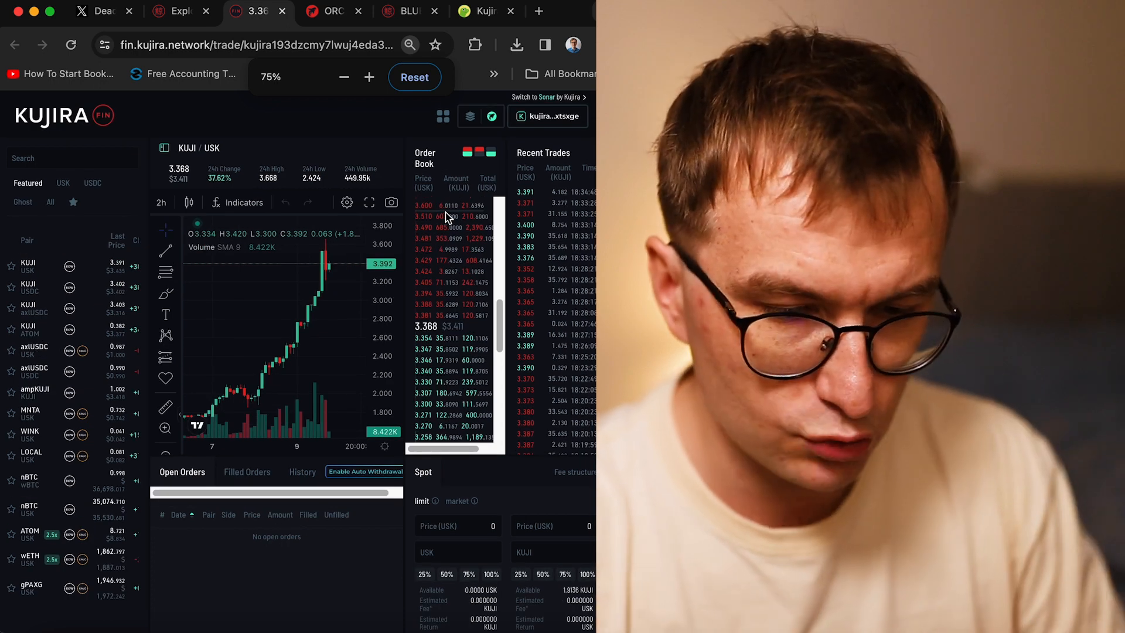
pyautogui.moveTo(373, 218)
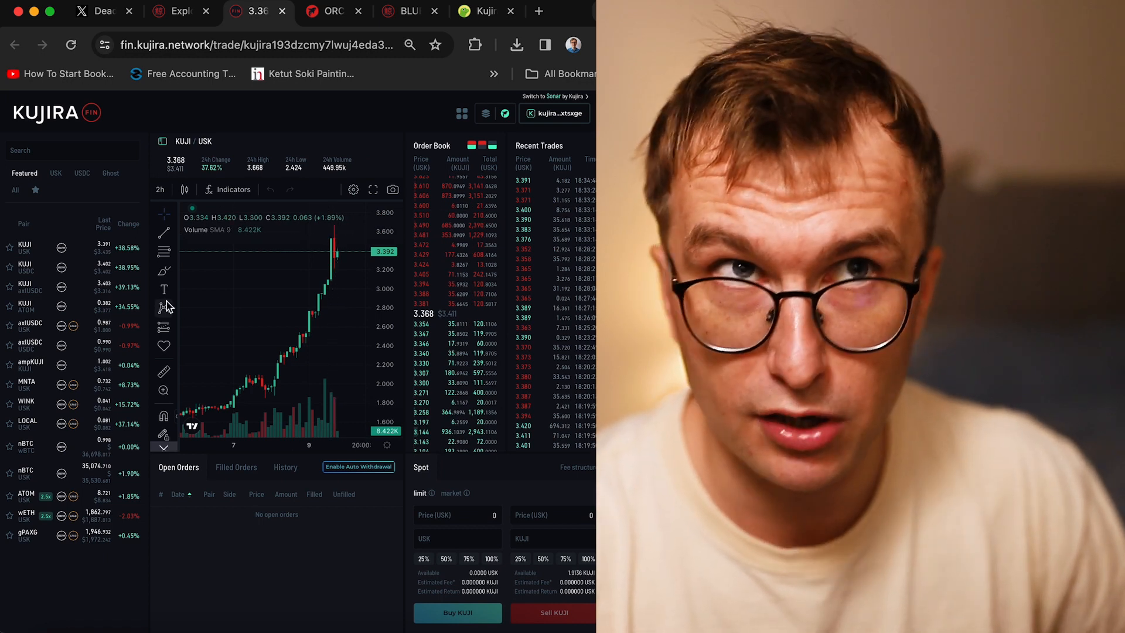
pyautogui.moveTo(164, 307)
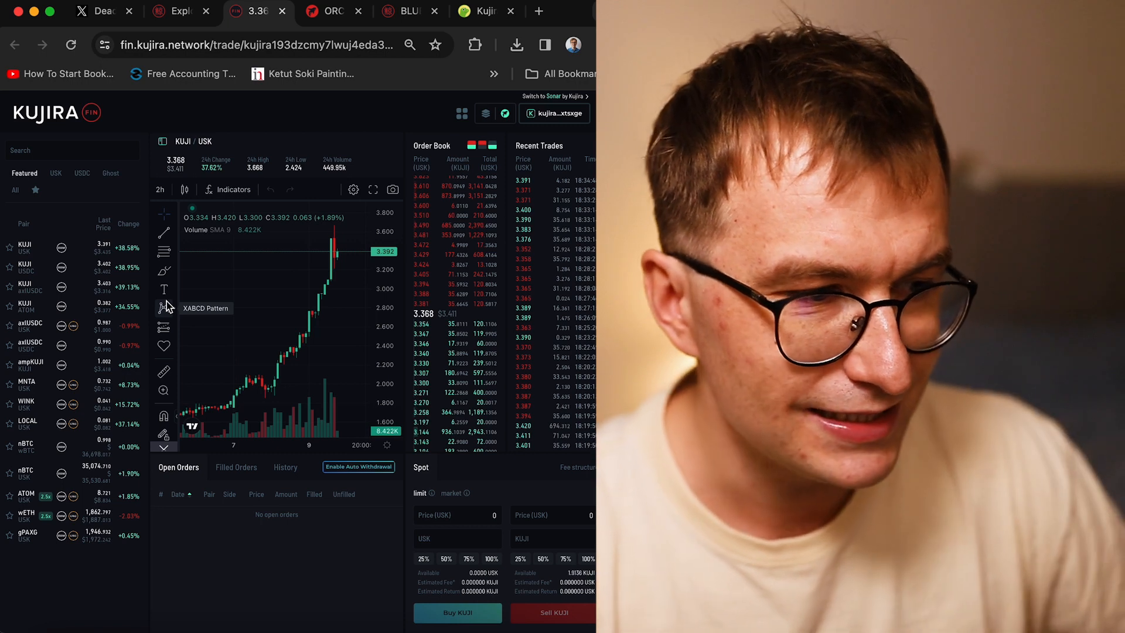
pyautogui.moveTo(275, 263)
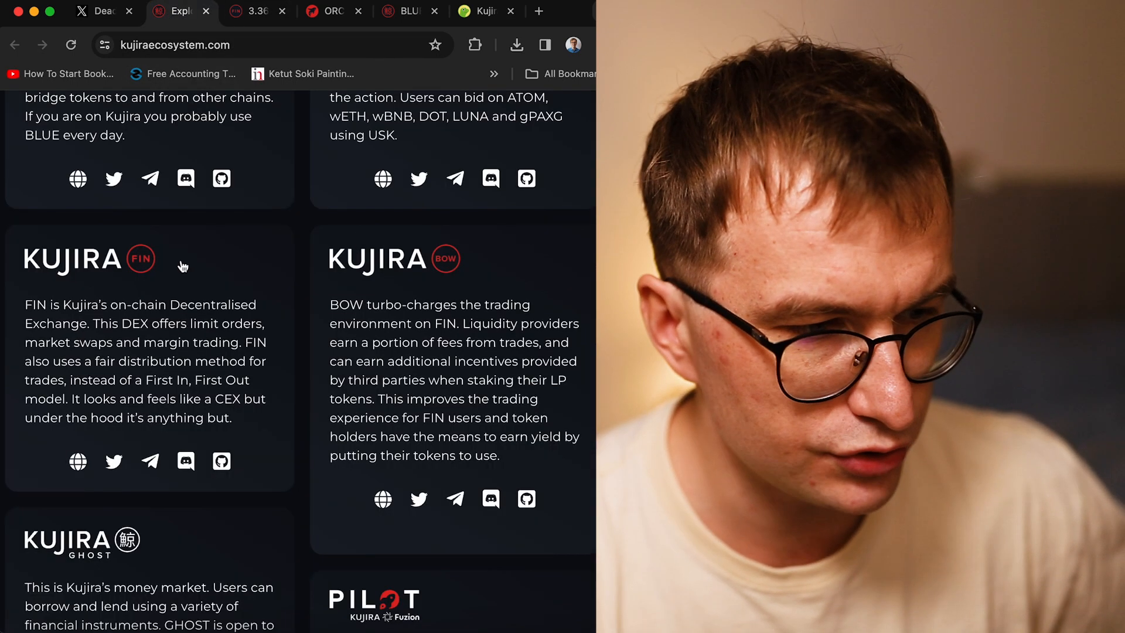
pyautogui.moveTo(332, 273)
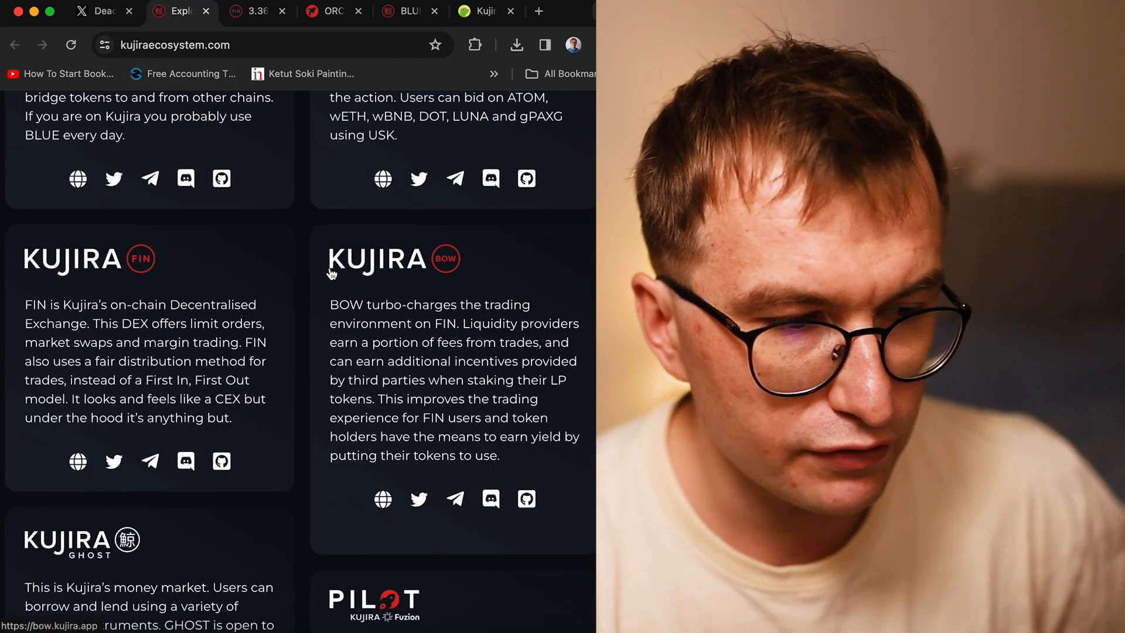
pyautogui.moveTo(345, 320)
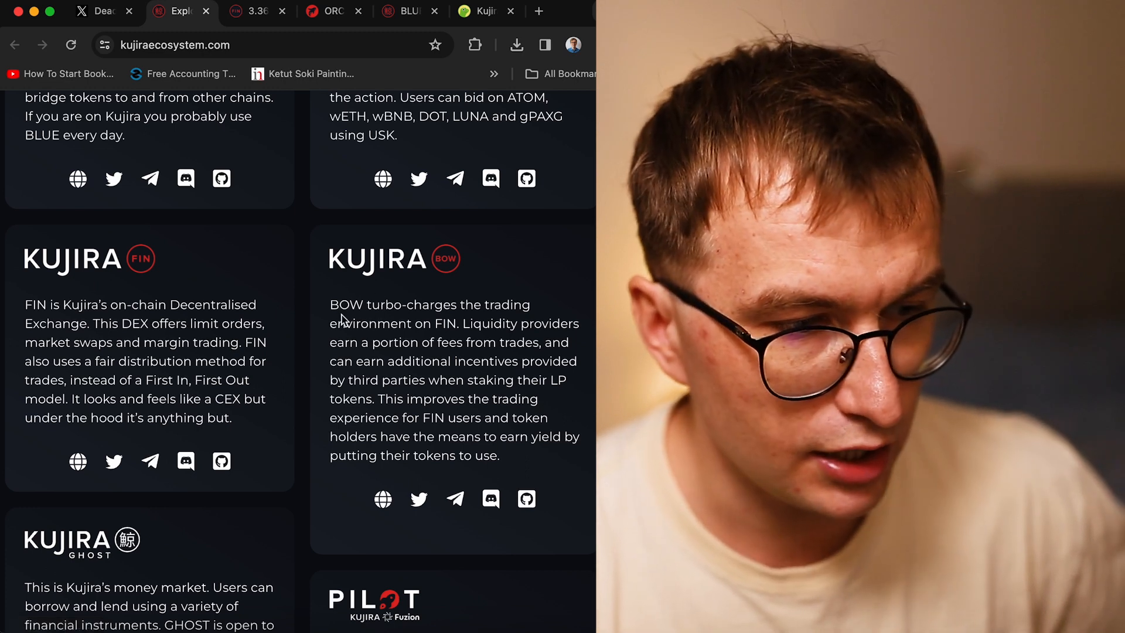
pyautogui.scroll(-3)
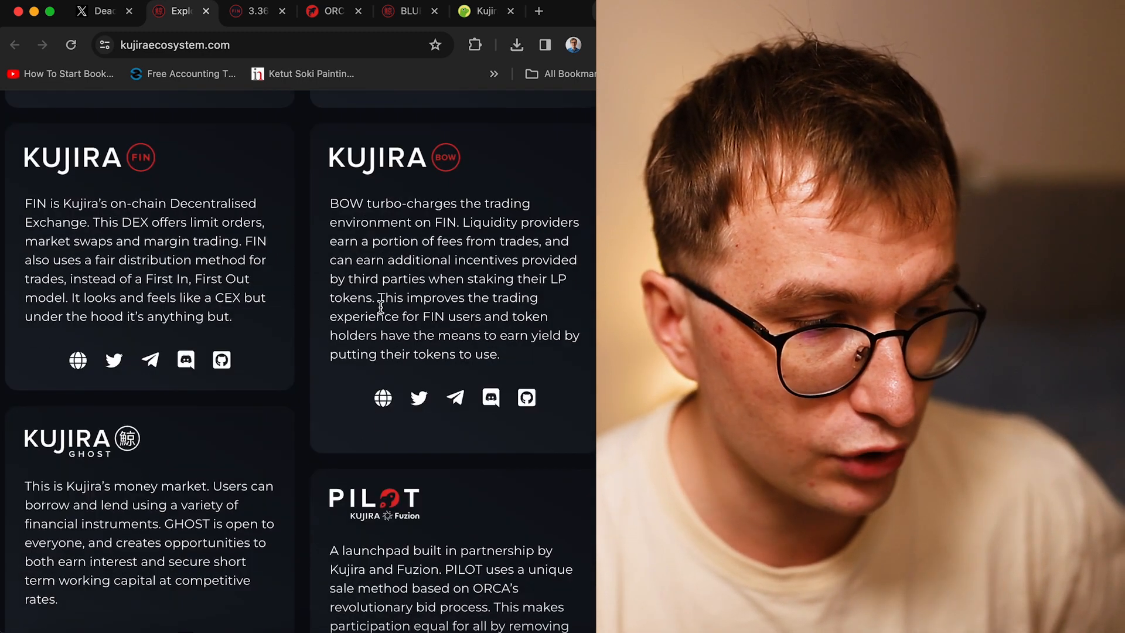
pyautogui.scroll(-3)
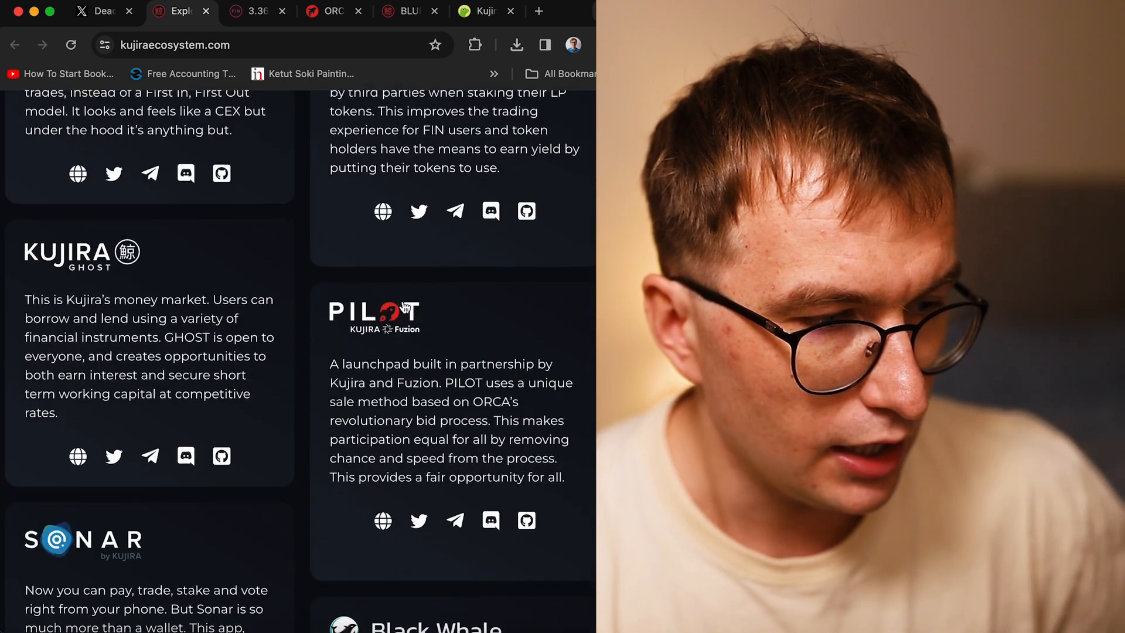
pyautogui.scroll(-3)
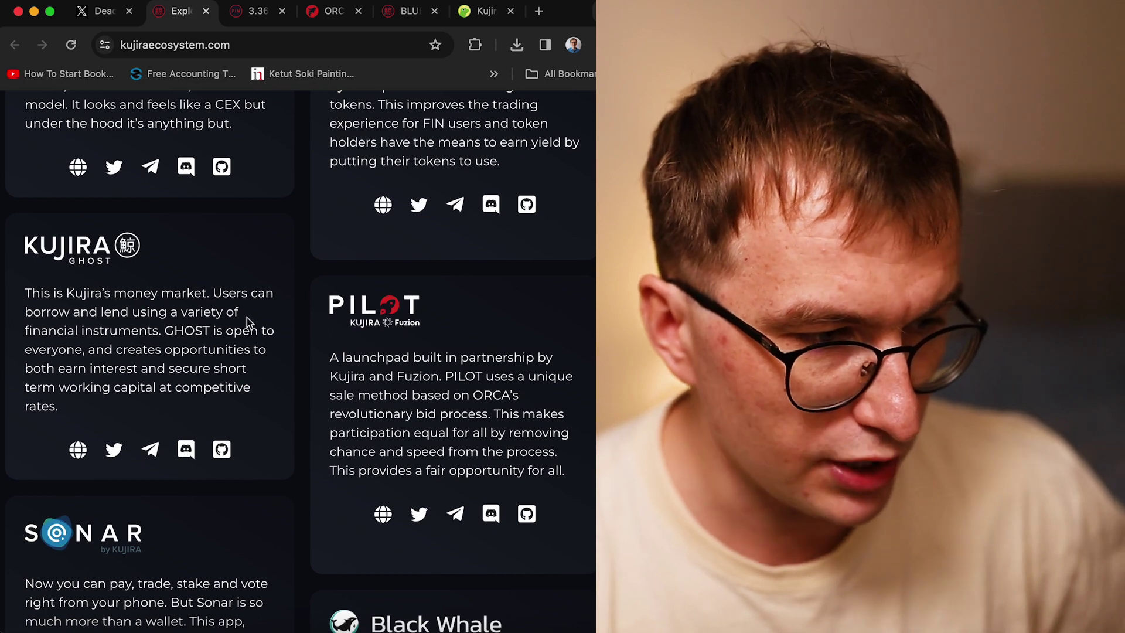
pyautogui.moveTo(258, 326)
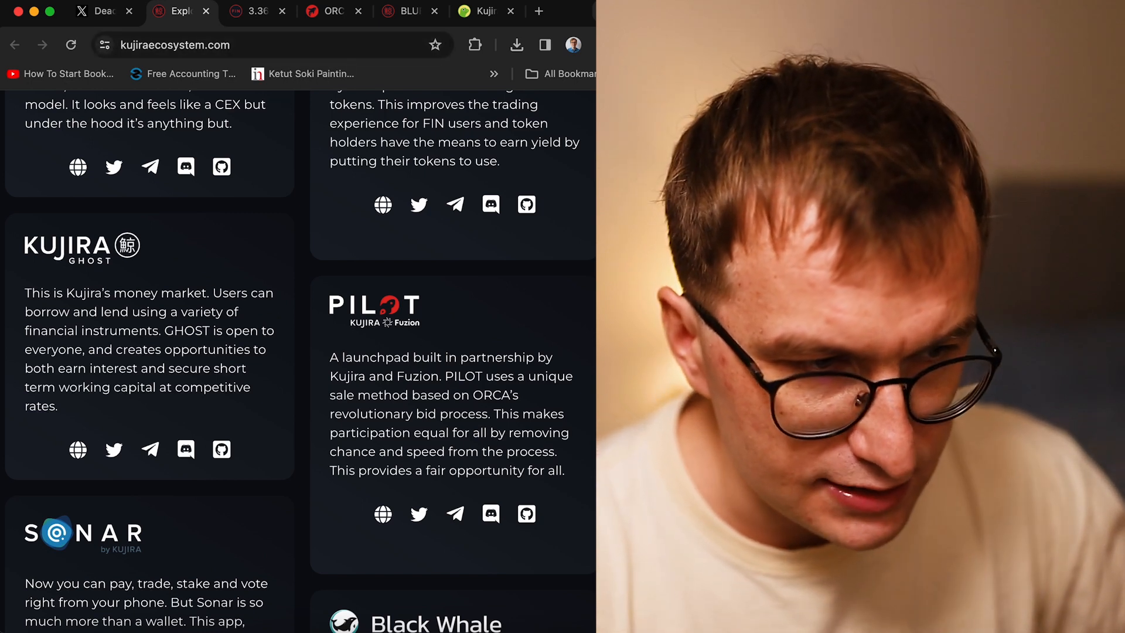
# Switch to CoinGecko's Kujira page and set the price chart to 7 days
pyautogui.click(476, 11)
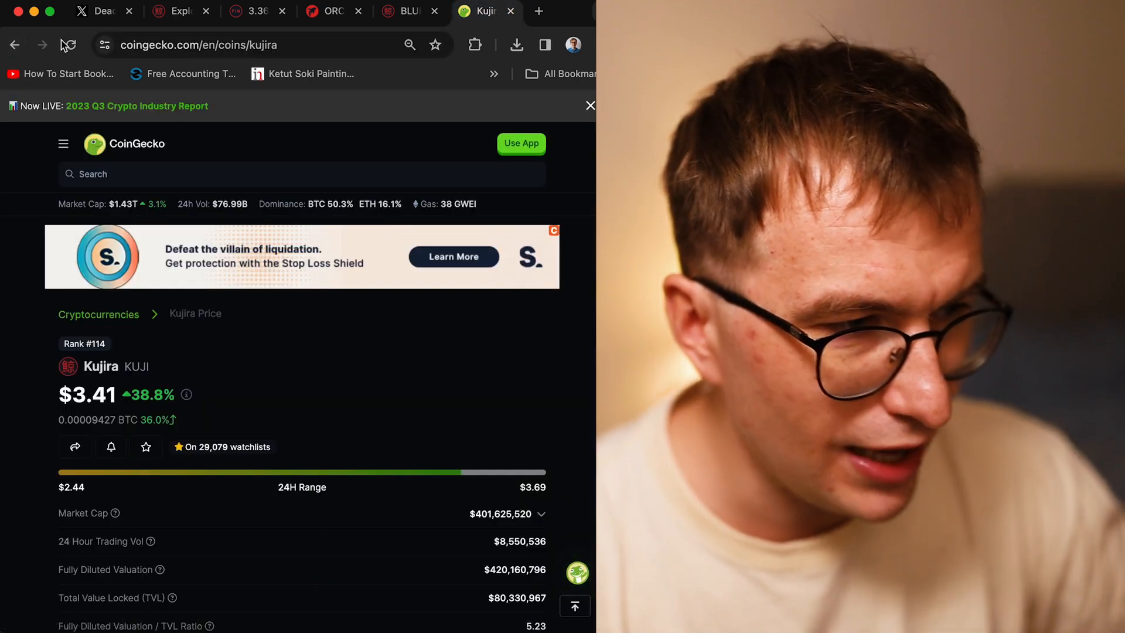
pyautogui.scroll(-3)
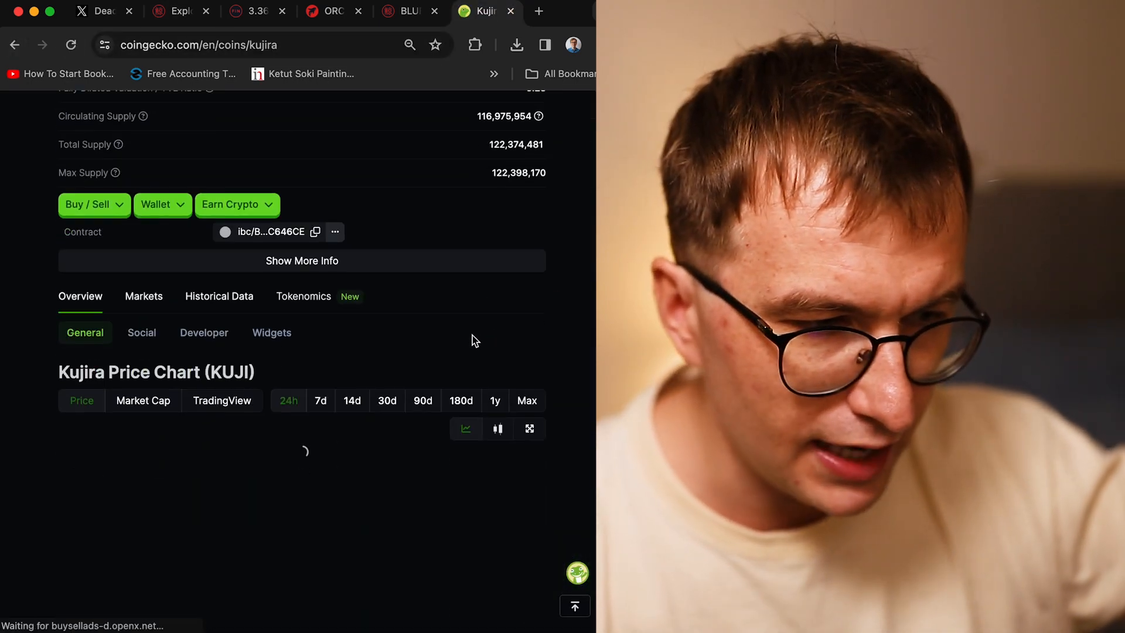
pyautogui.scroll(-3)
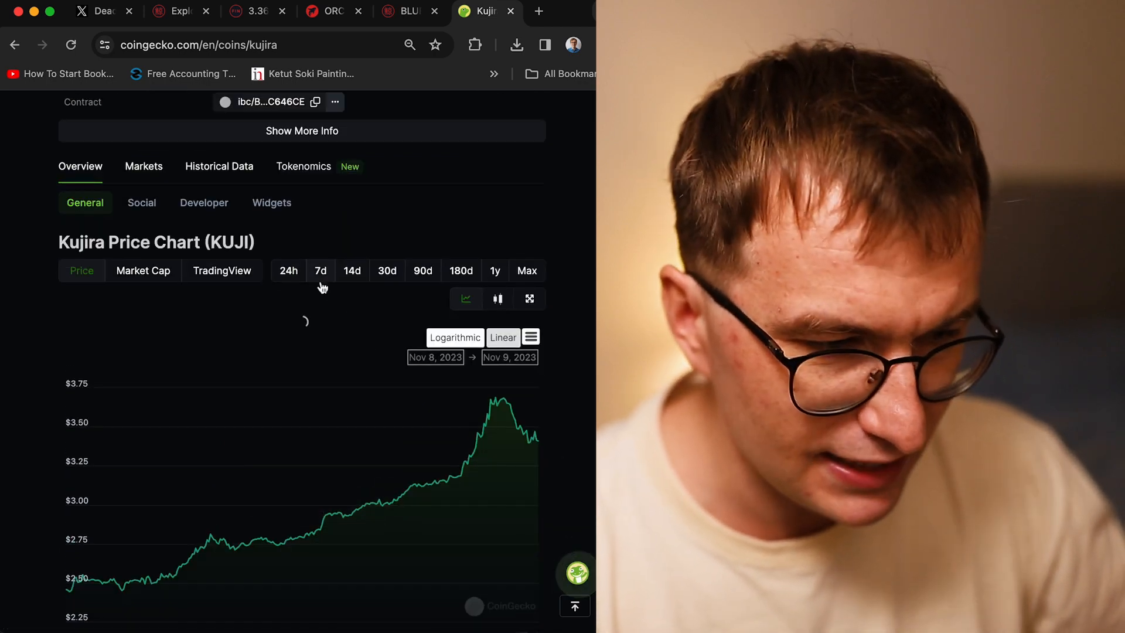
pyautogui.click(320, 271)
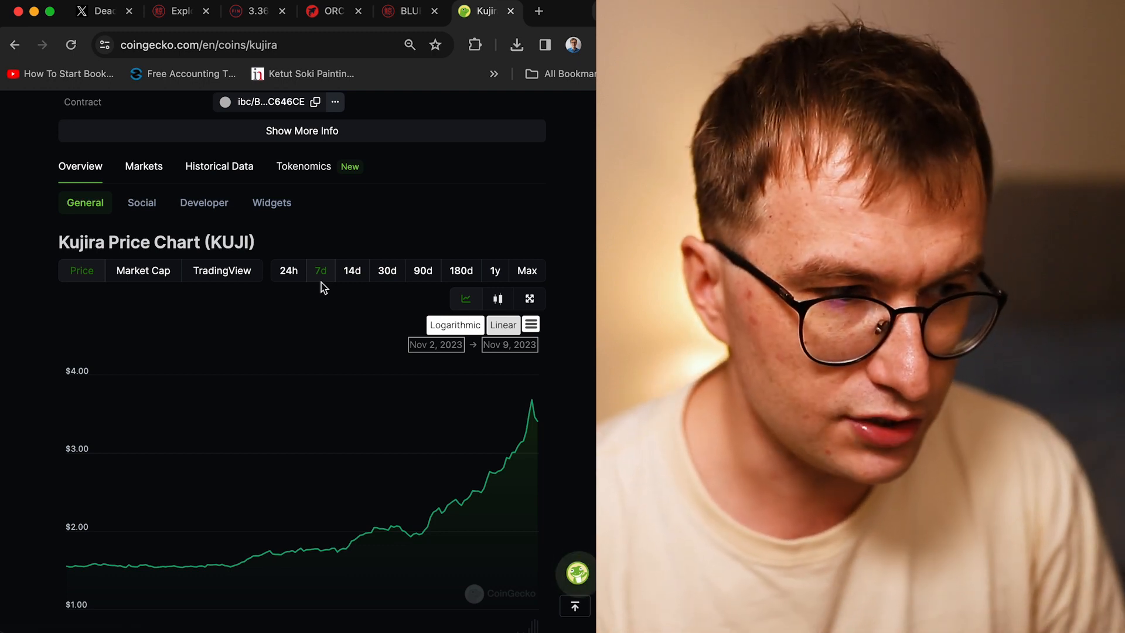
pyautogui.scroll(3)
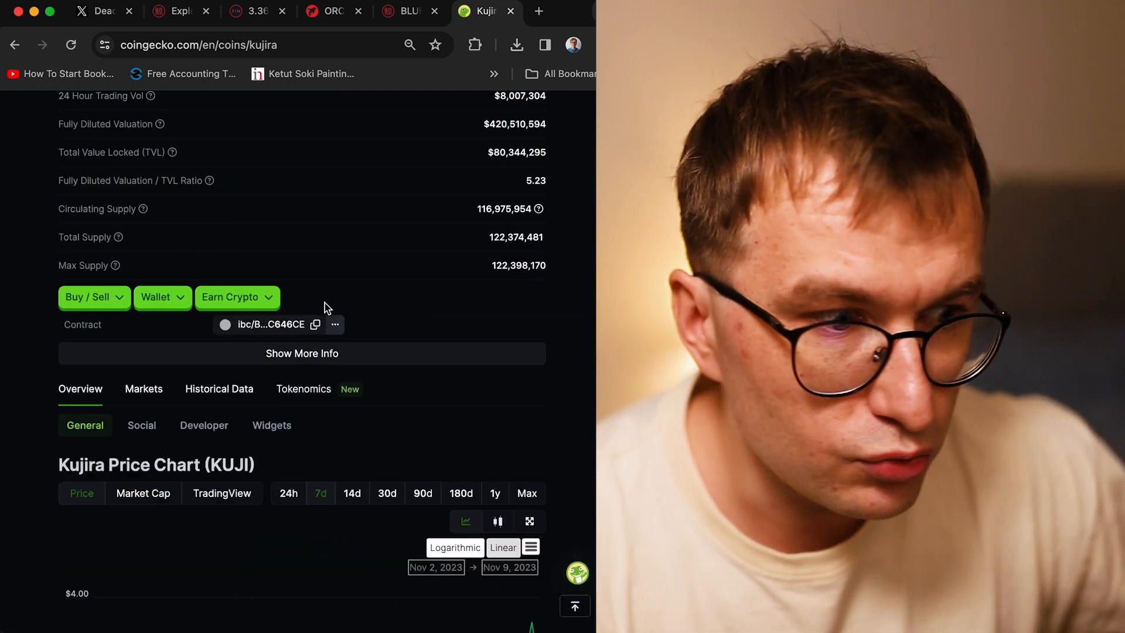
pyautogui.scroll(3)
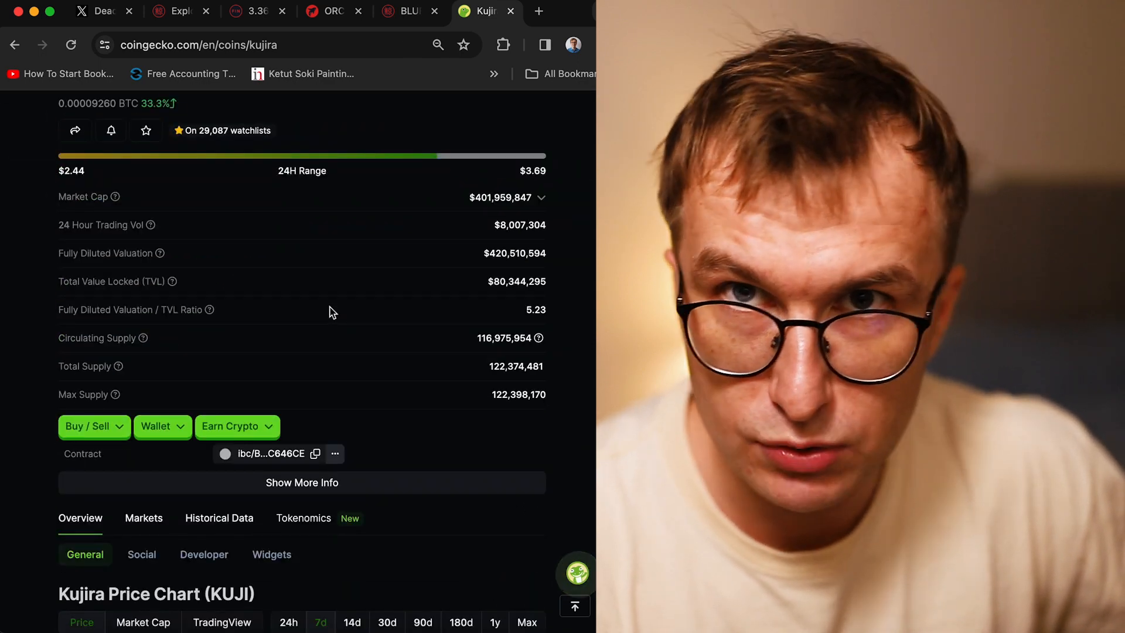
pyautogui.moveTo(405, 306)
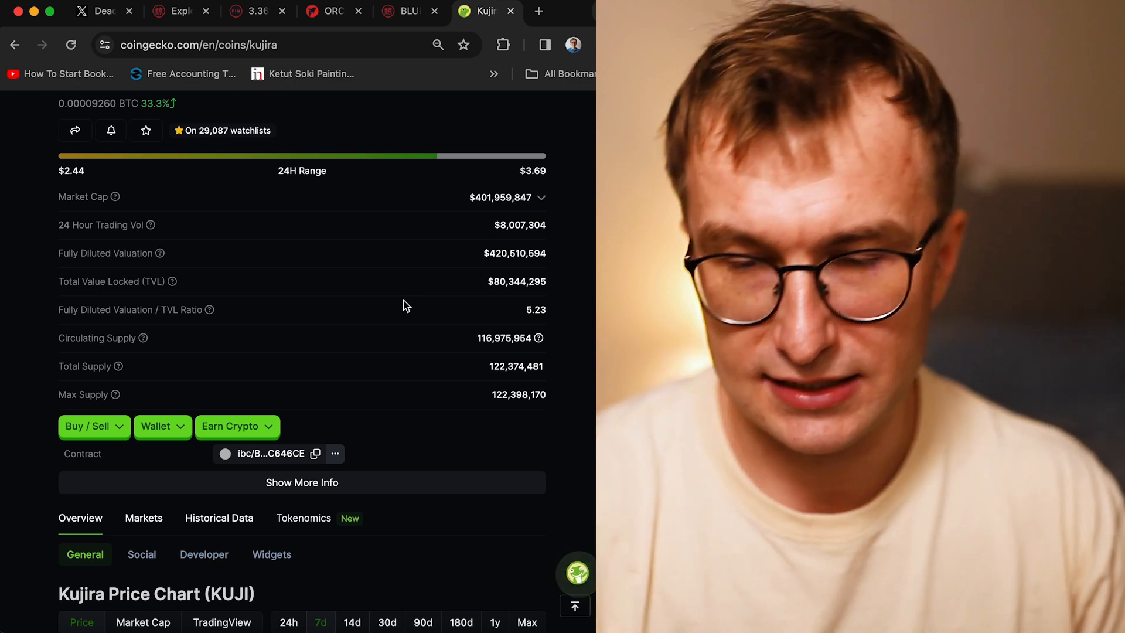
# Scroll to Kujira Markets and expand the full list of KUJI trading pairs
pyautogui.scroll(-3)
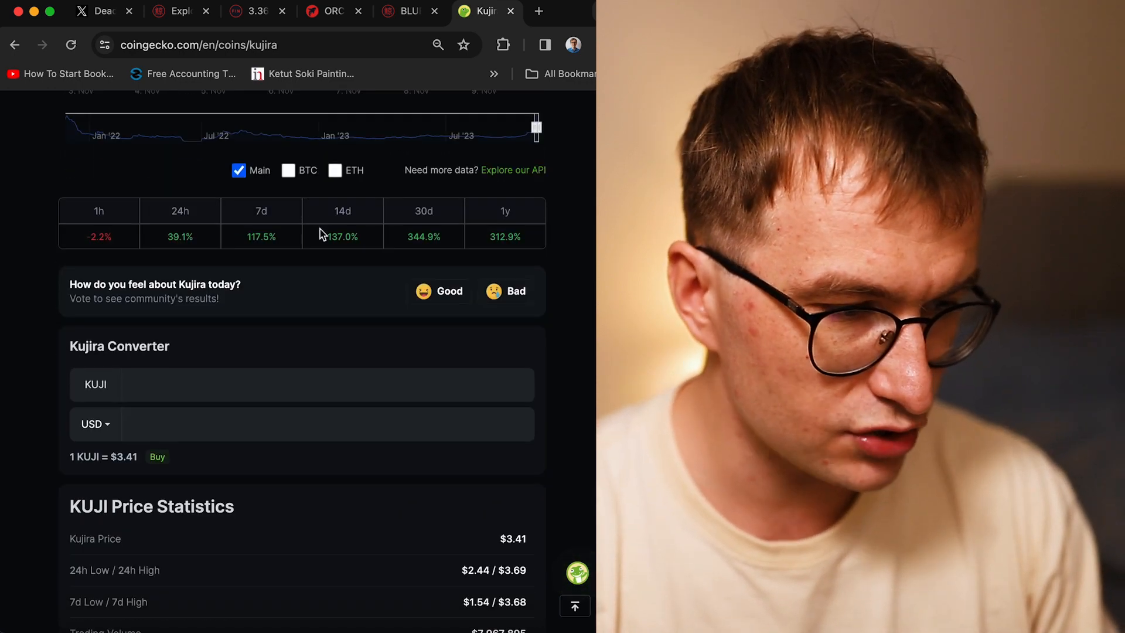
pyautogui.scroll(-3)
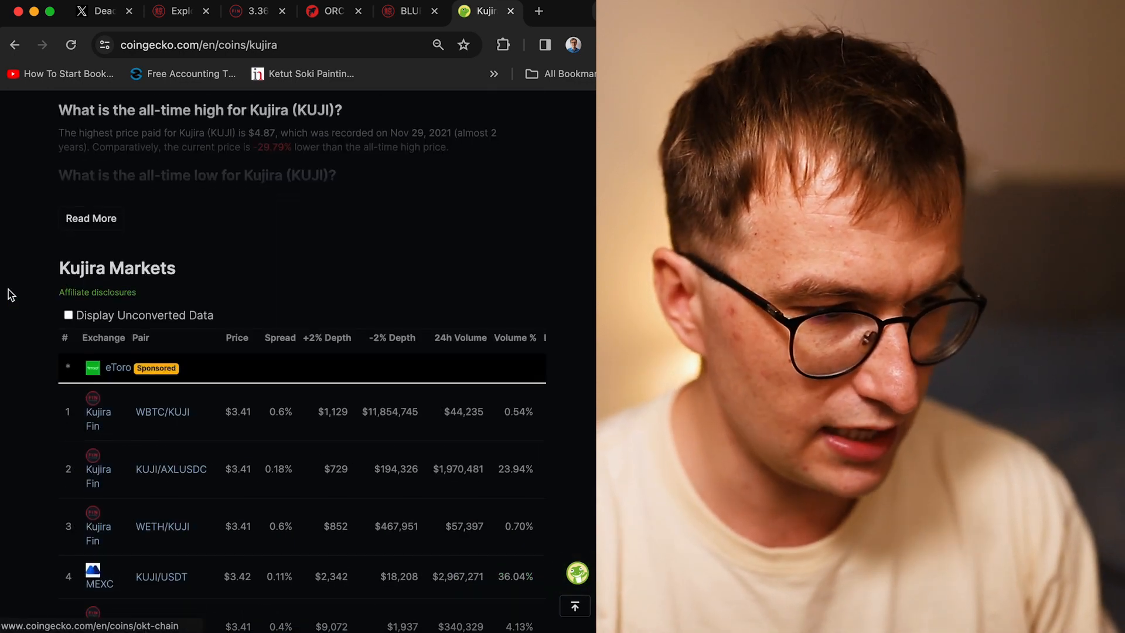
pyautogui.scroll(-3)
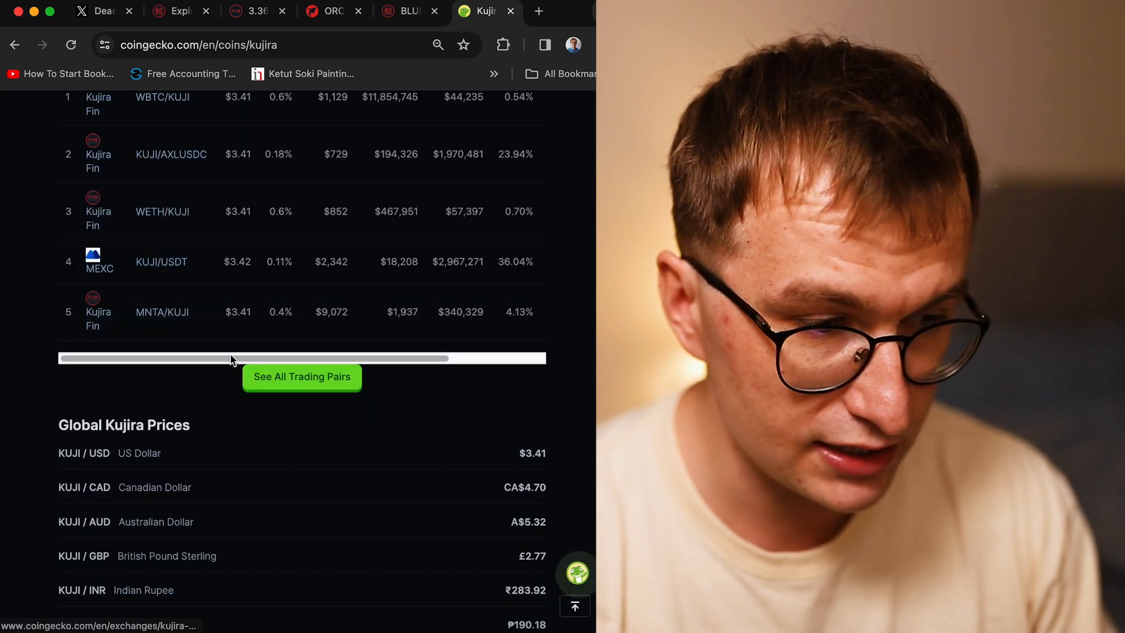
pyautogui.scroll(3)
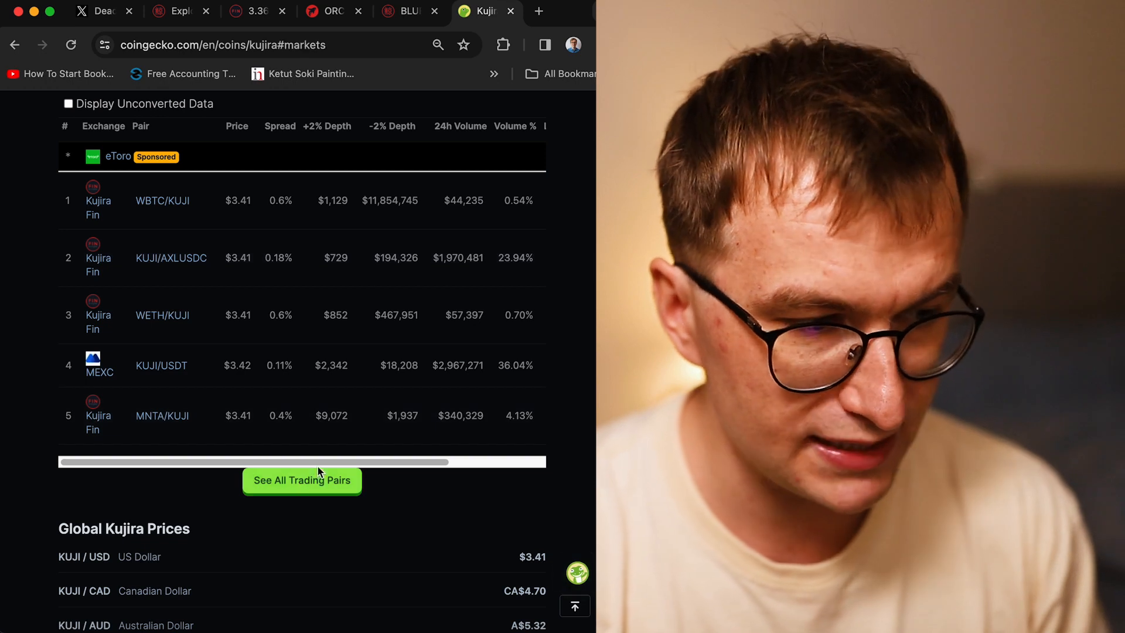
pyautogui.scroll(-3)
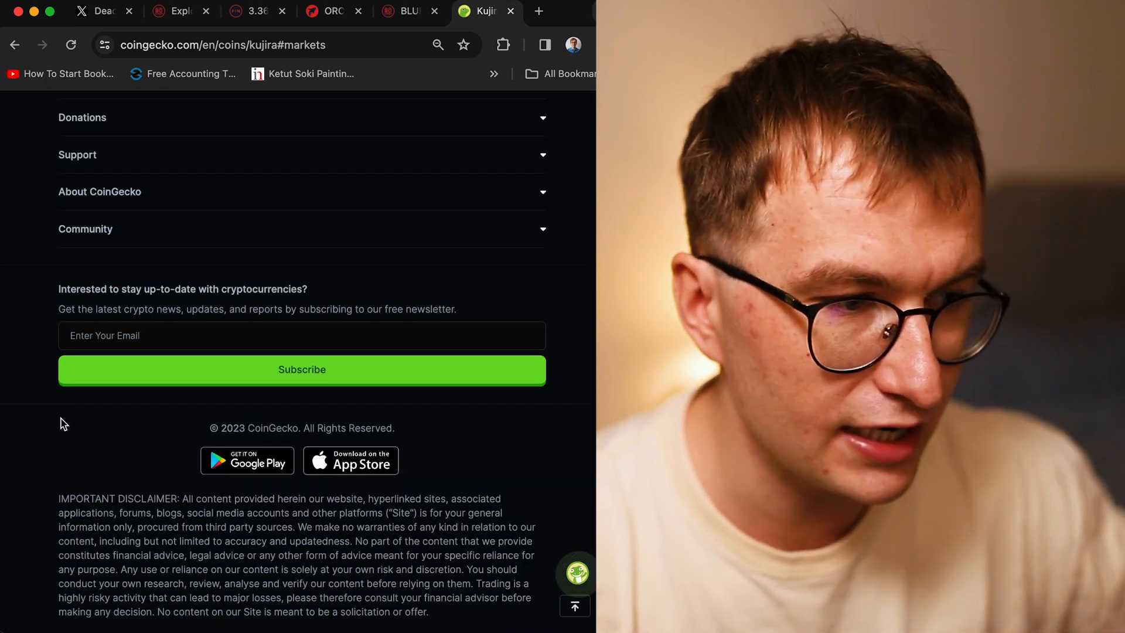
pyautogui.scroll(3)
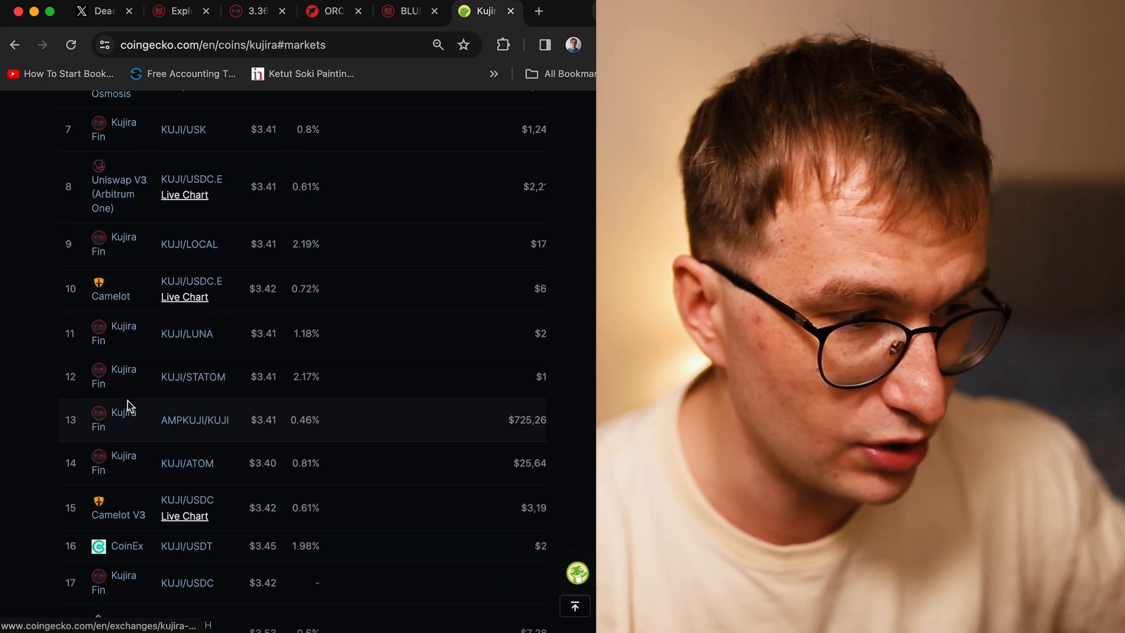
pyautogui.scroll(3)
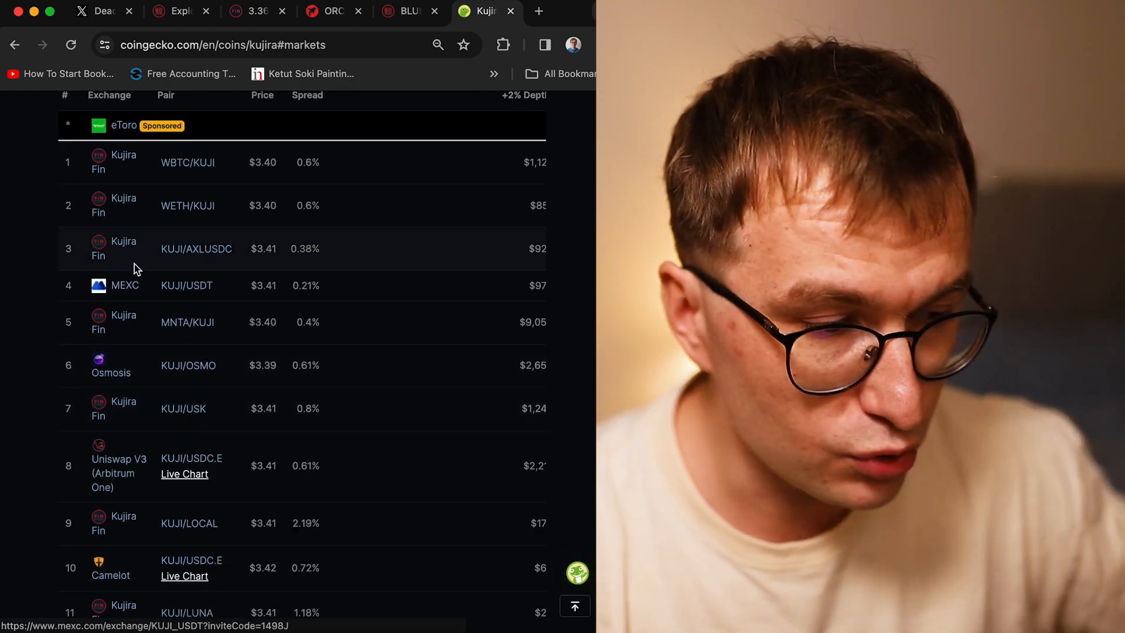
pyautogui.scroll(-3)
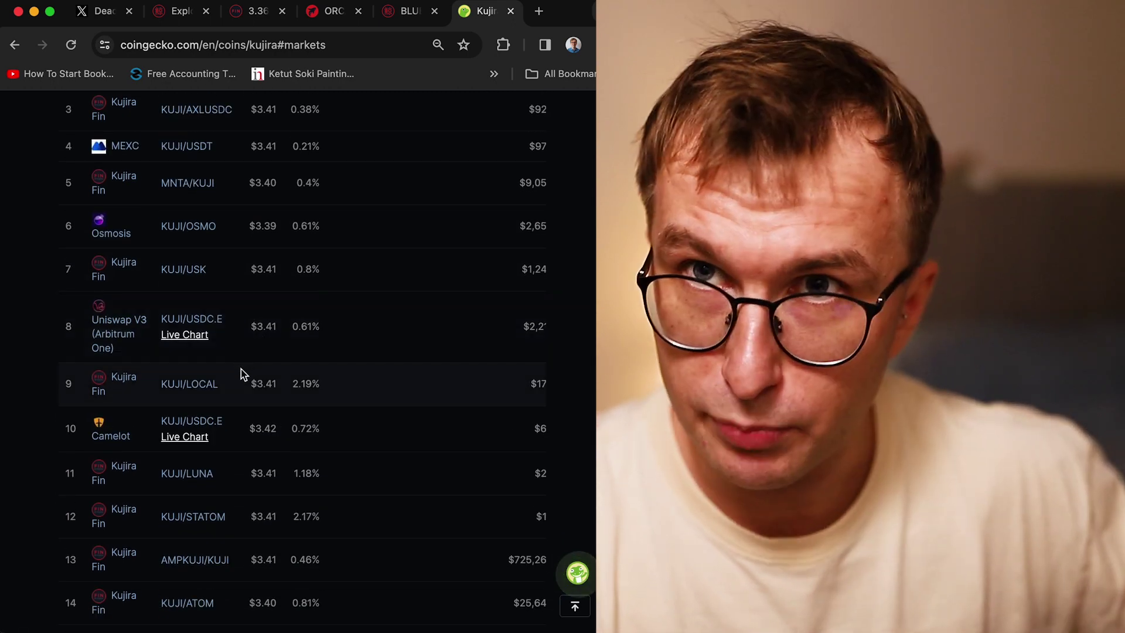
pyautogui.moveTo(111, 435)
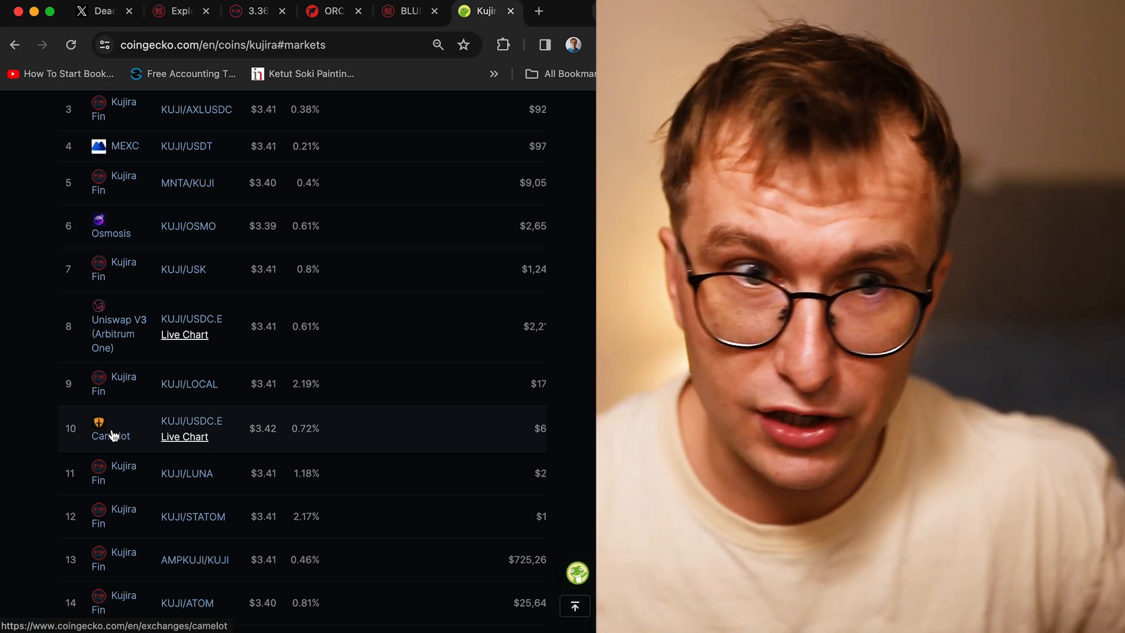
pyautogui.scroll(-3)
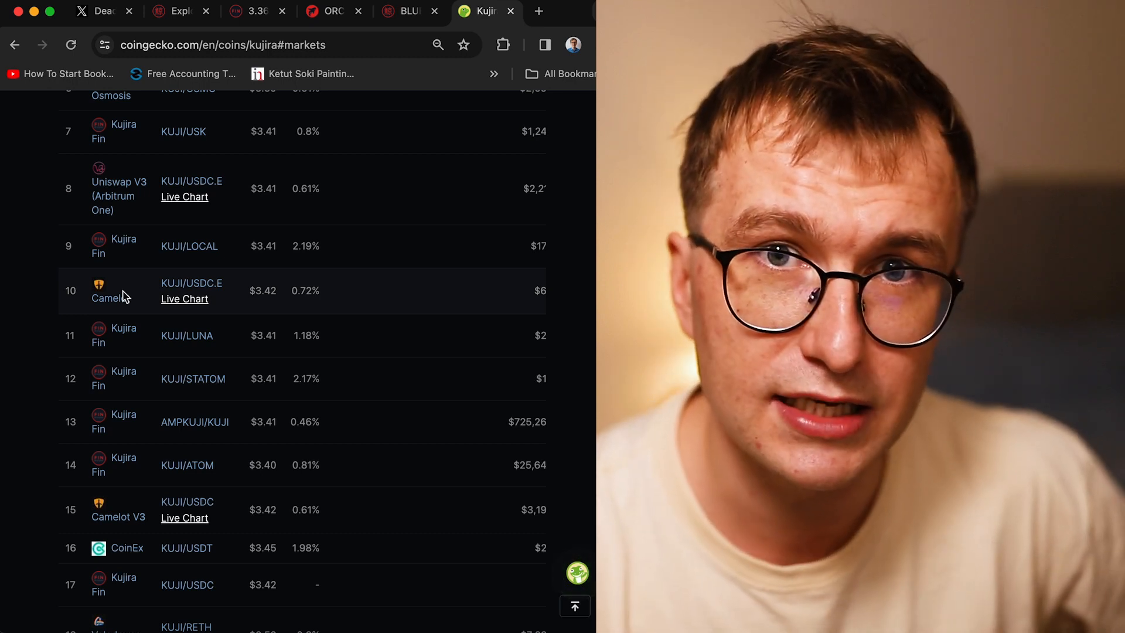
pyautogui.moveTo(402, 421)
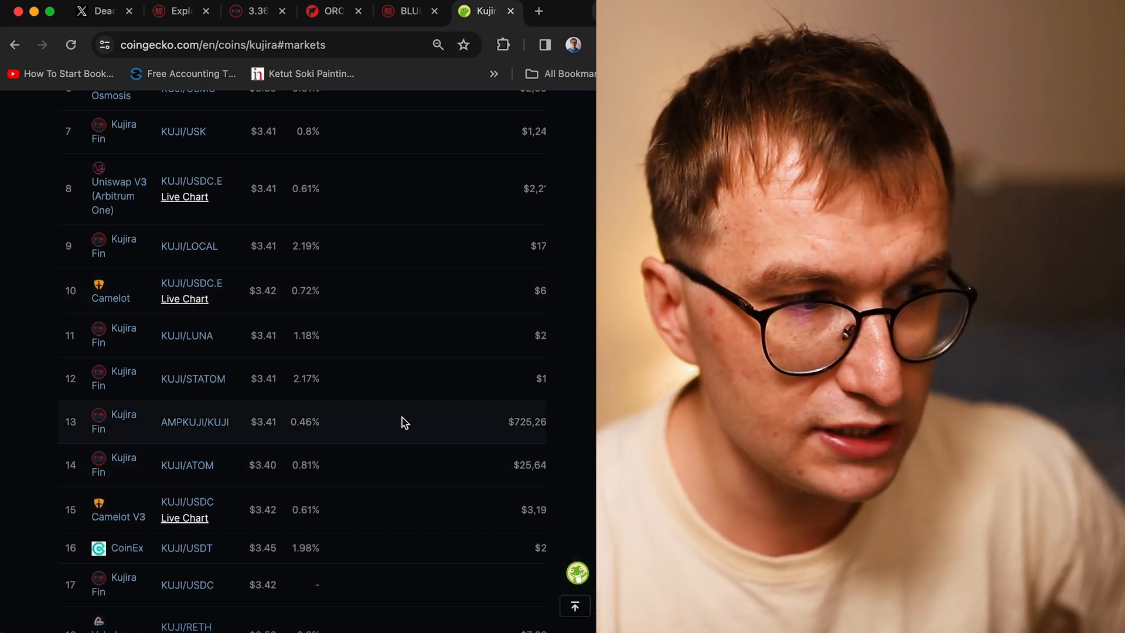
pyautogui.moveTo(437, 411)
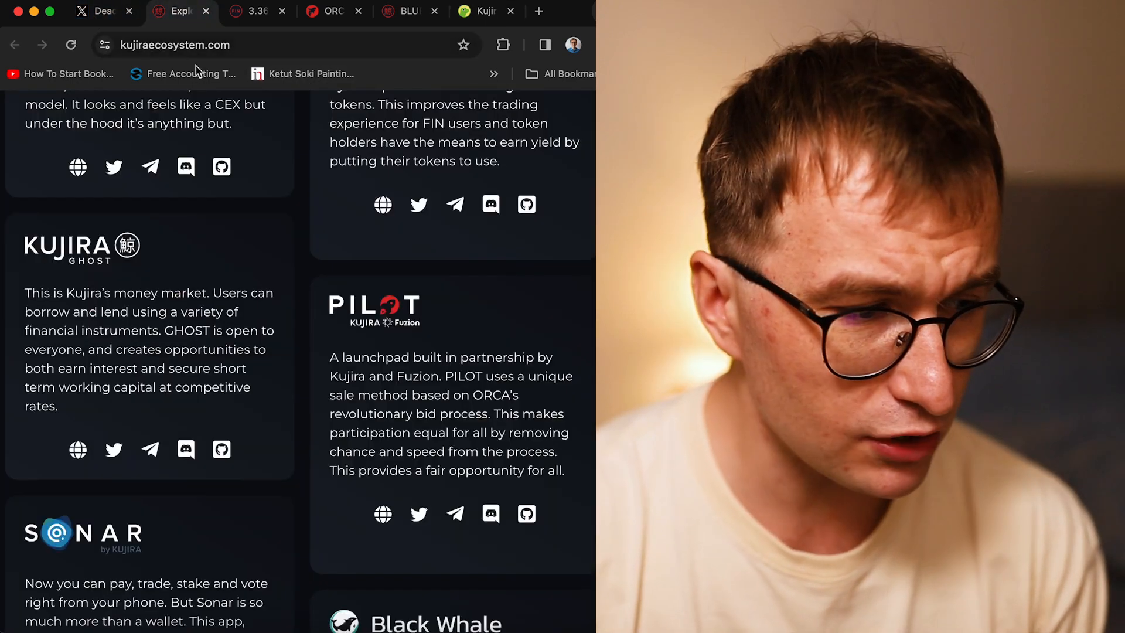
# Scroll the directory down to the MANTA, Kujira Finder and Blend project cards
pyautogui.scroll(-3)
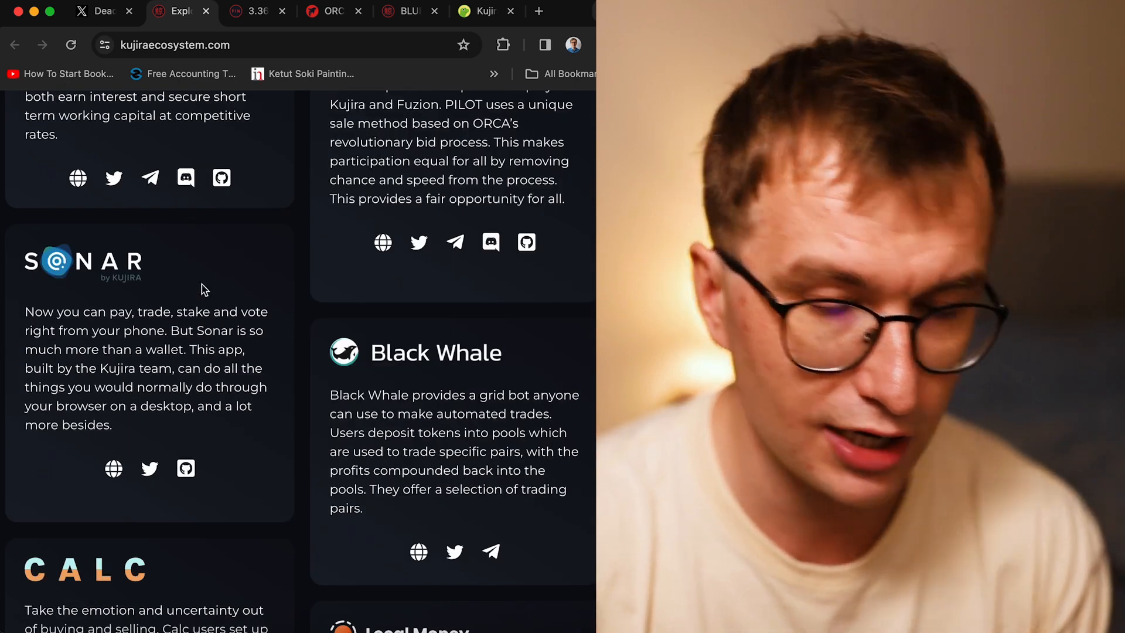
pyautogui.moveTo(113, 469)
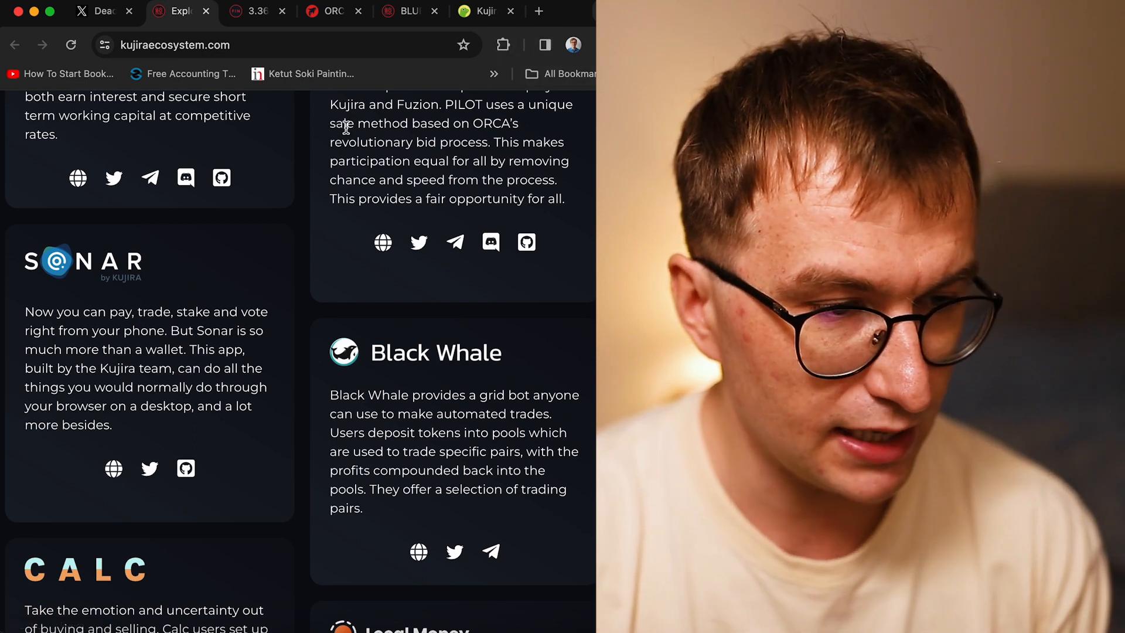
pyautogui.moveTo(502, 45)
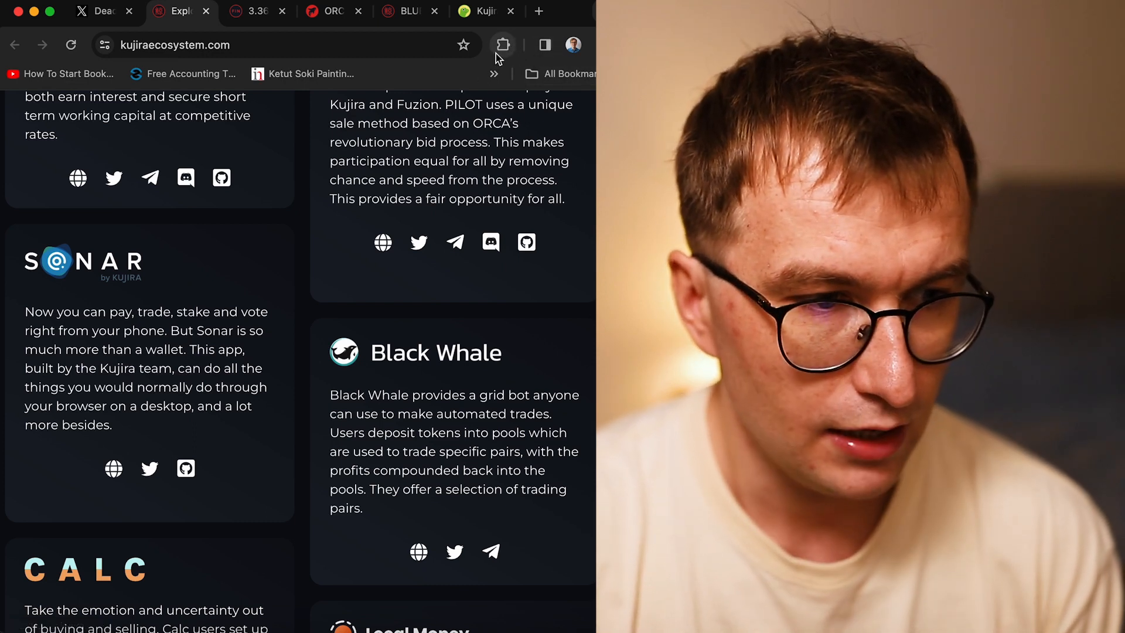
pyautogui.moveTo(502, 45)
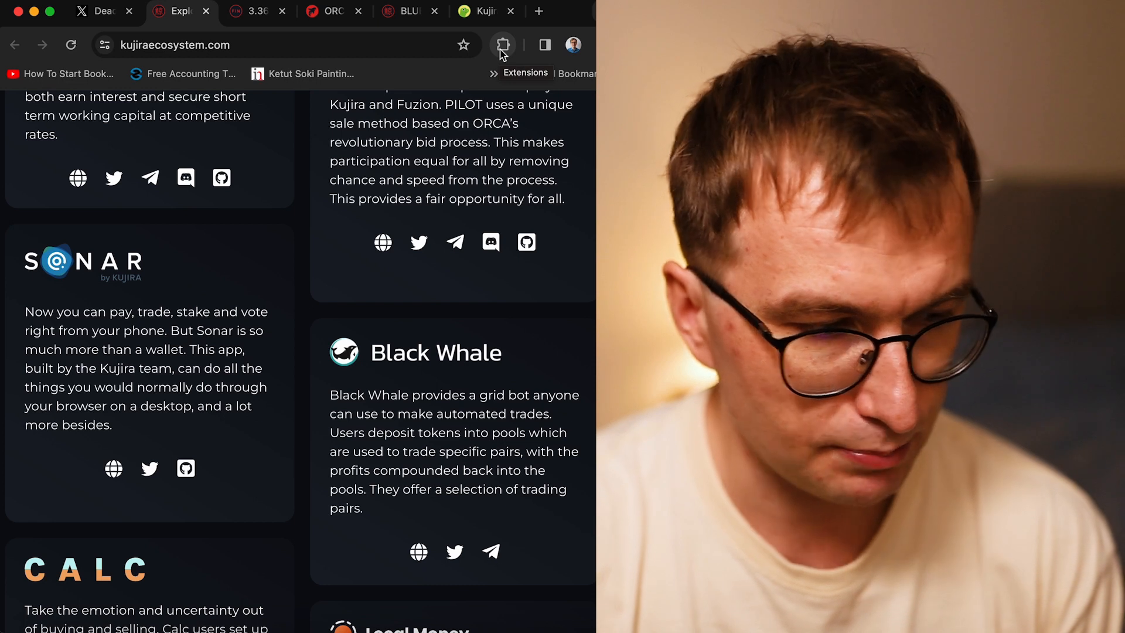
pyautogui.scroll(-3)
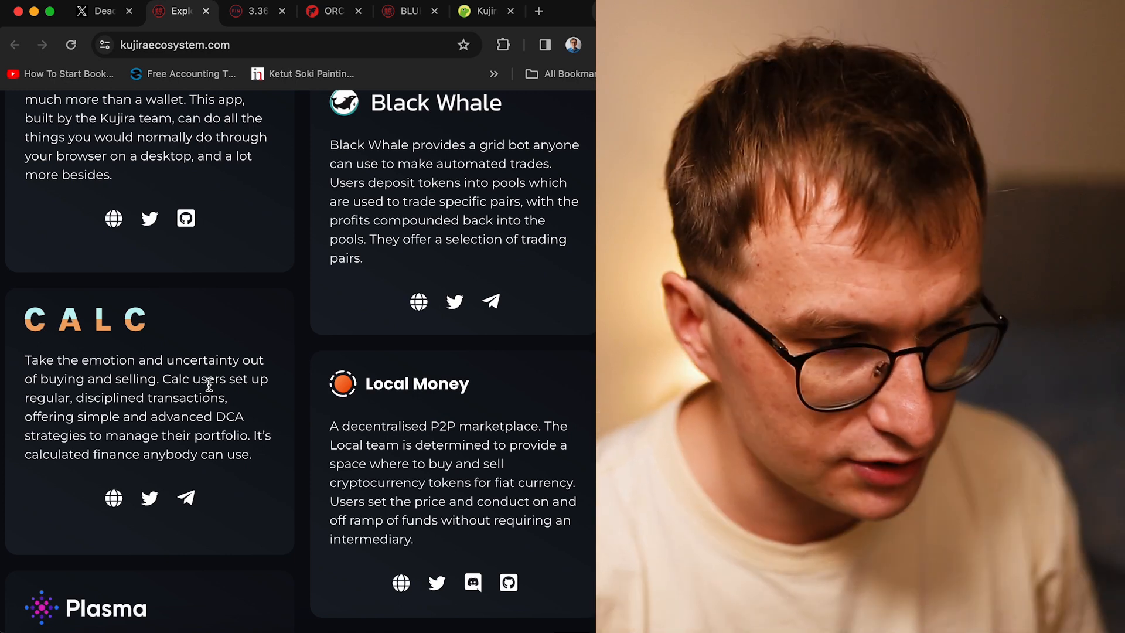
pyautogui.scroll(-3)
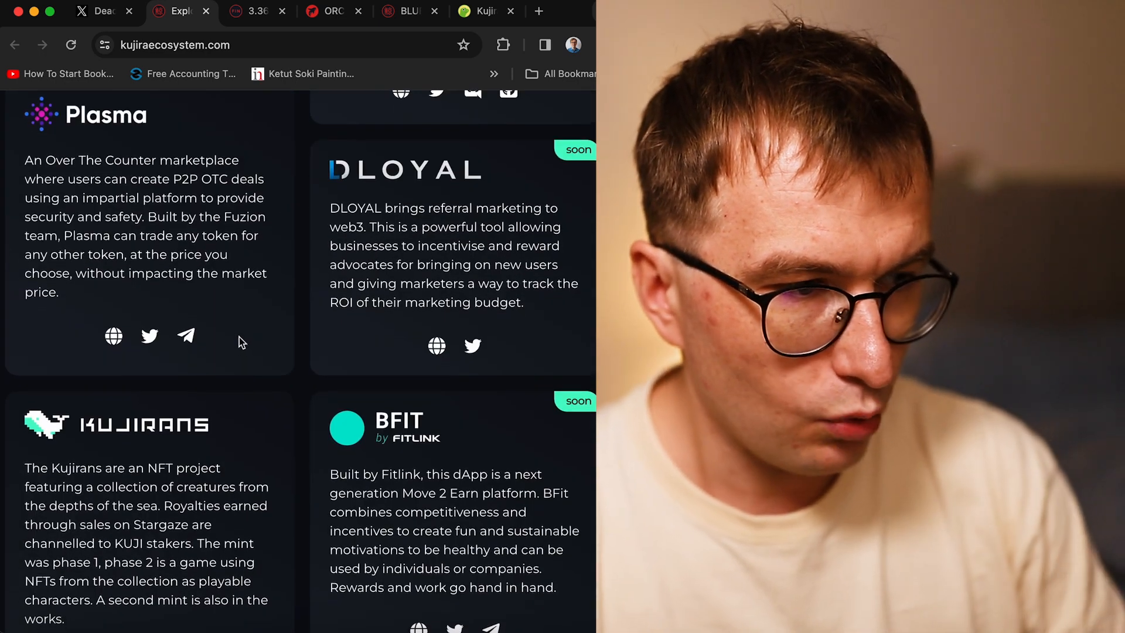
pyautogui.scroll(-3)
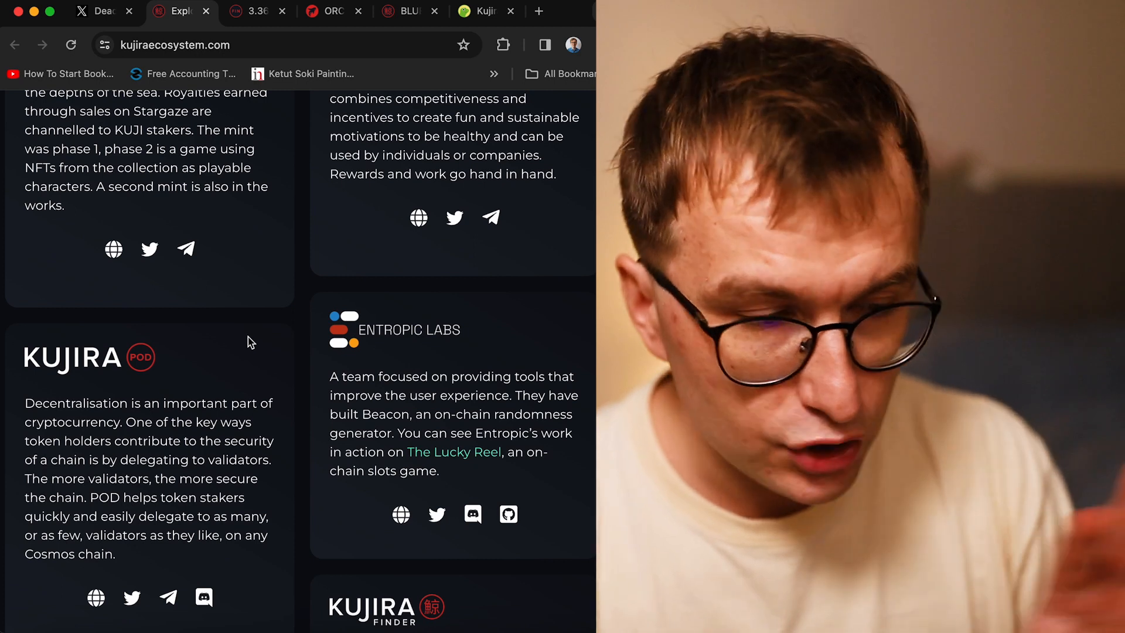
pyautogui.scroll(-3)
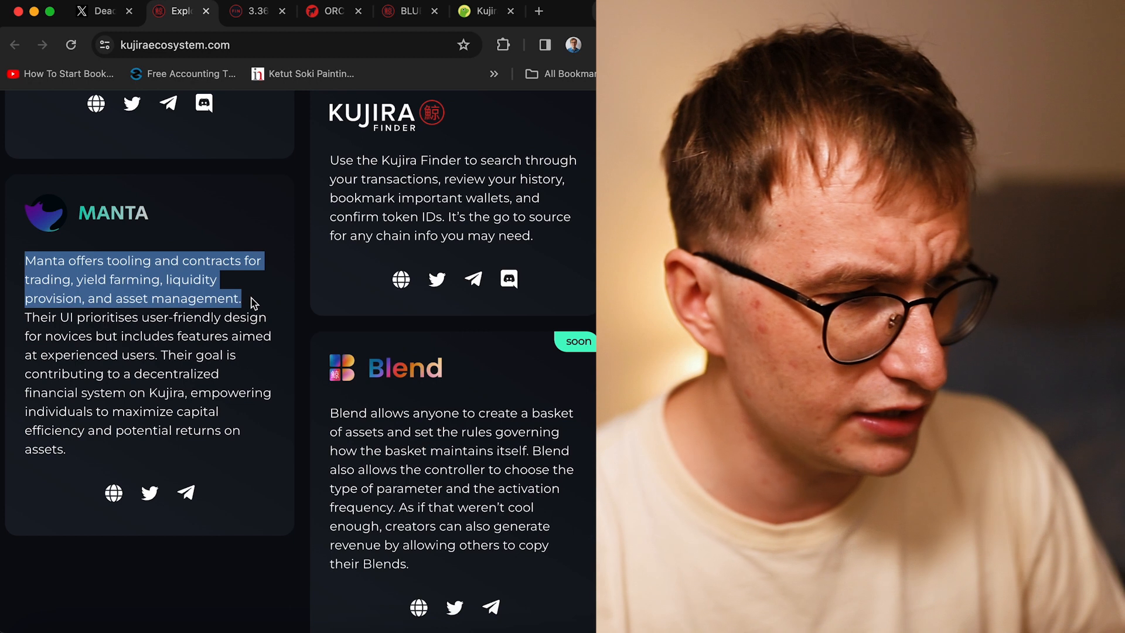
pyautogui.moveTo(259, 310)
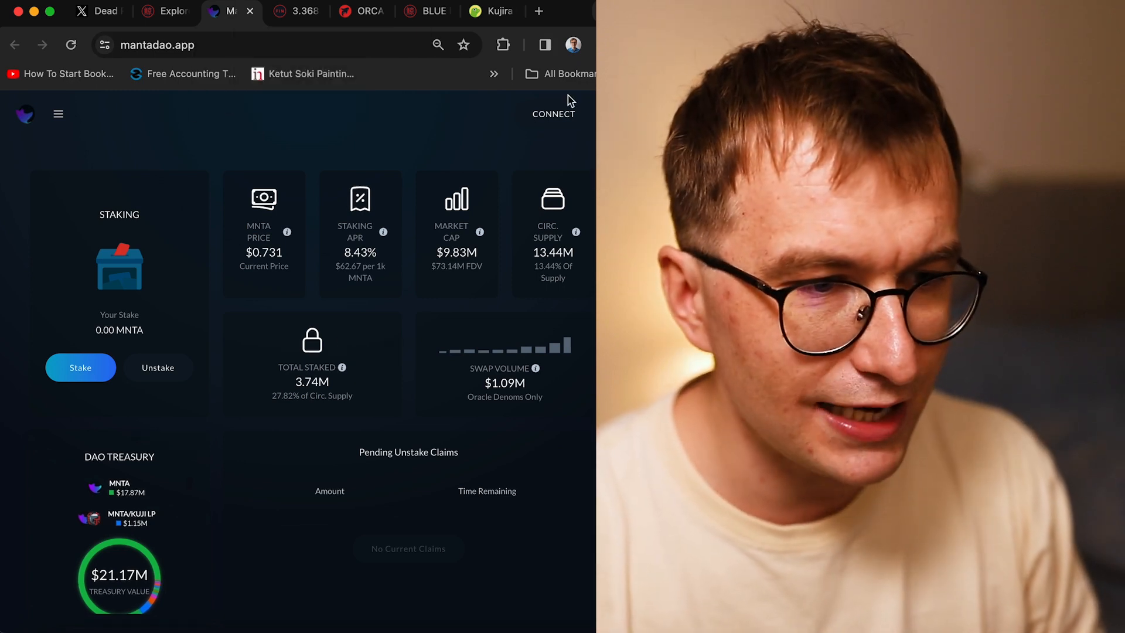
# Visit the ecosystem tab, then return to Manta DAO showing 493 MNTA staked
pyautogui.click(553, 113)
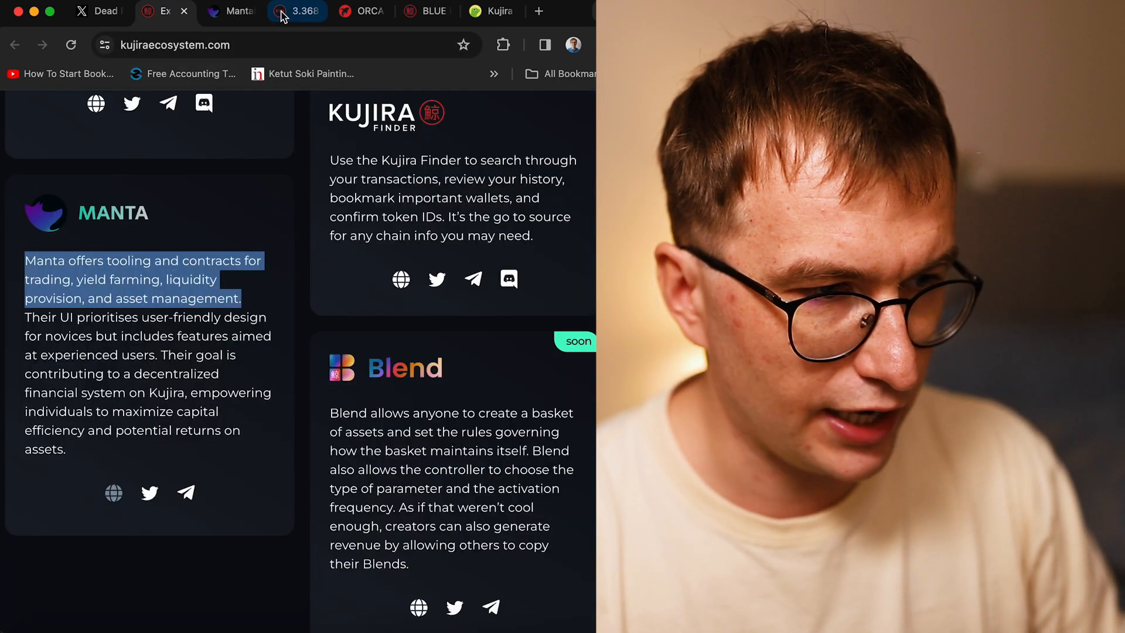
pyautogui.moveTo(430, 11)
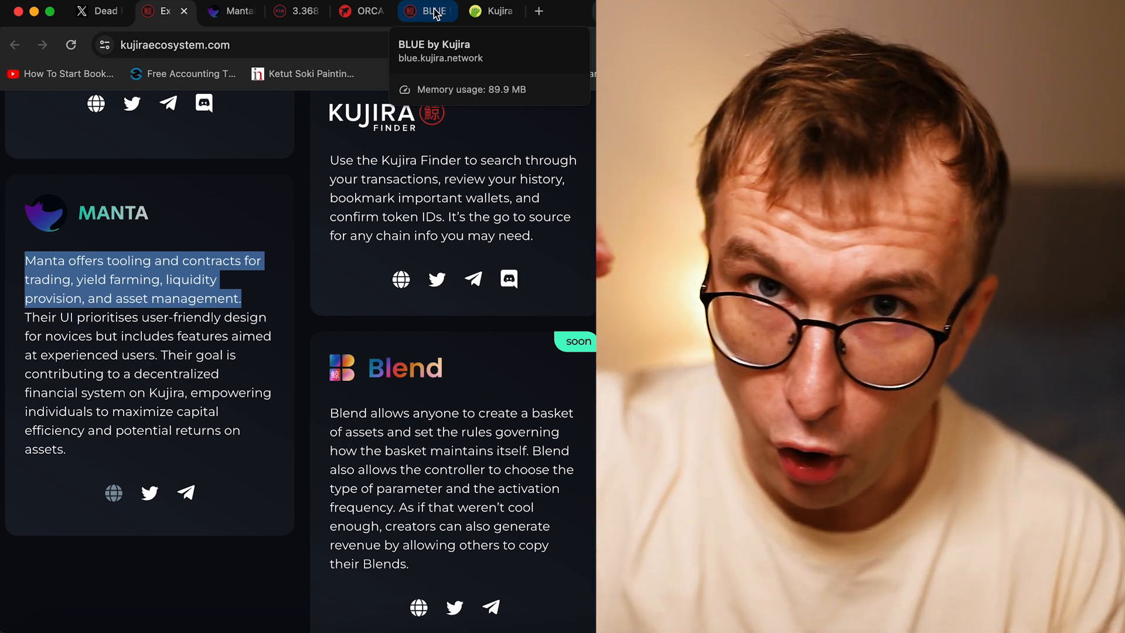
pyautogui.moveTo(296, 12)
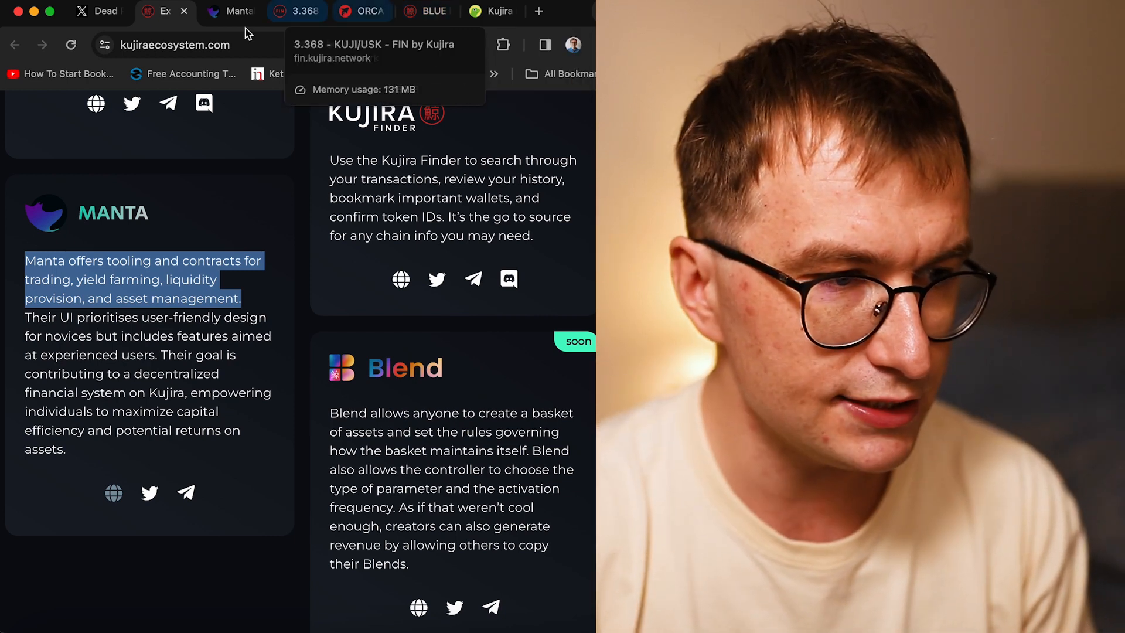
pyautogui.click(230, 12)
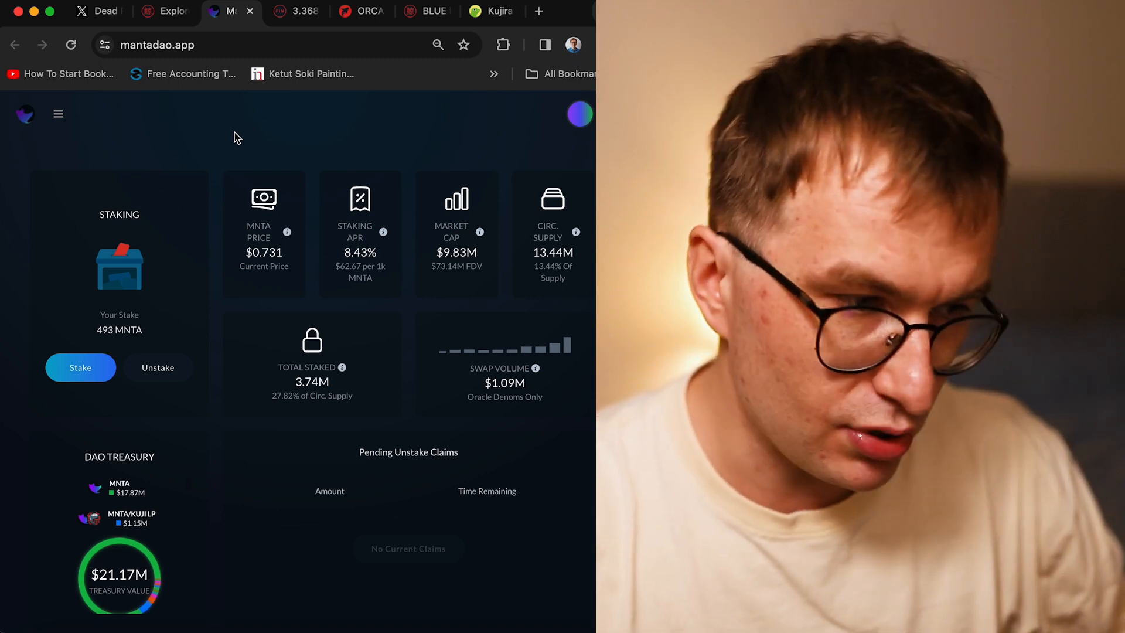
pyautogui.moveTo(26, 118)
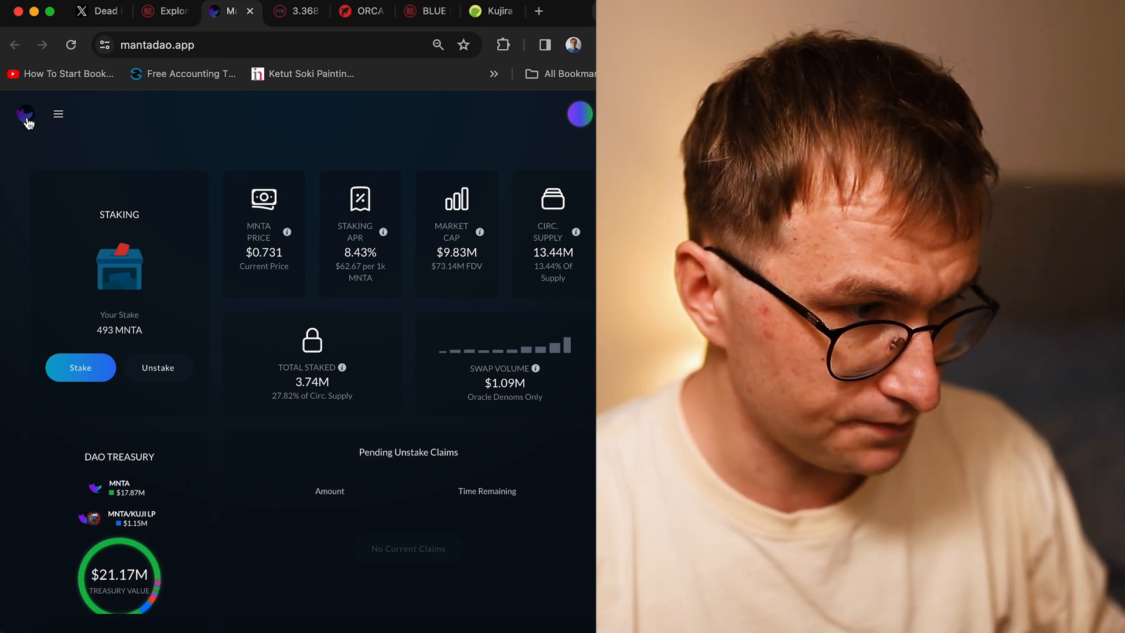
# Open the Manta side menu and choose Swap under DEX
pyautogui.click(58, 113)
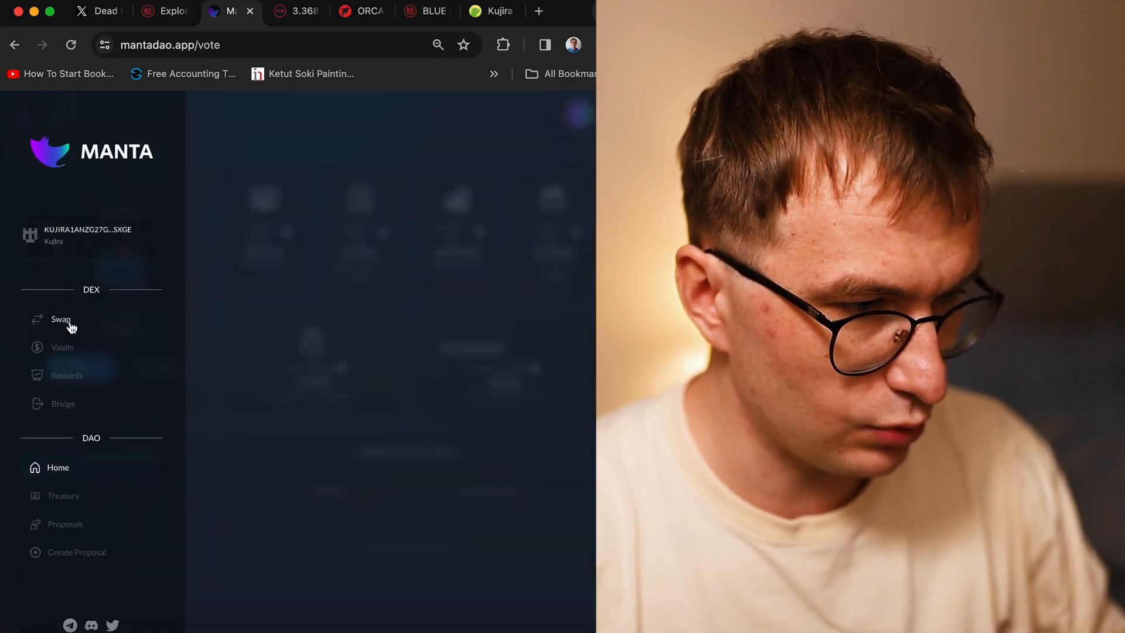
pyautogui.click(61, 319)
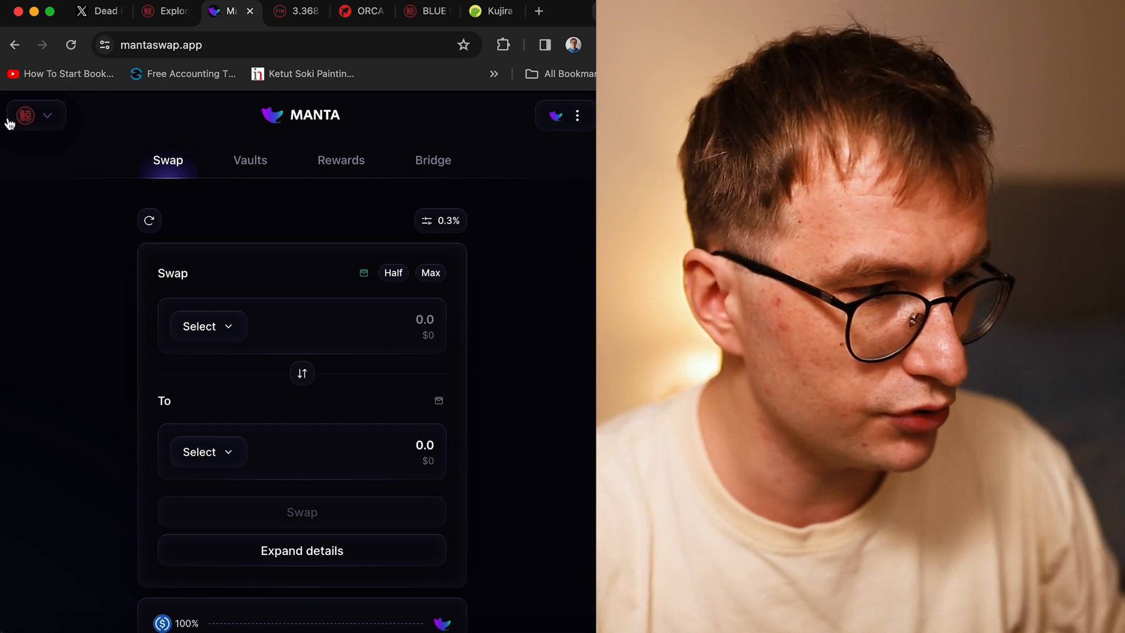
# Reopen MantaSwap from the menu, dismiss the token list, and return to the ecosystem tab
pyautogui.click(16, 44)
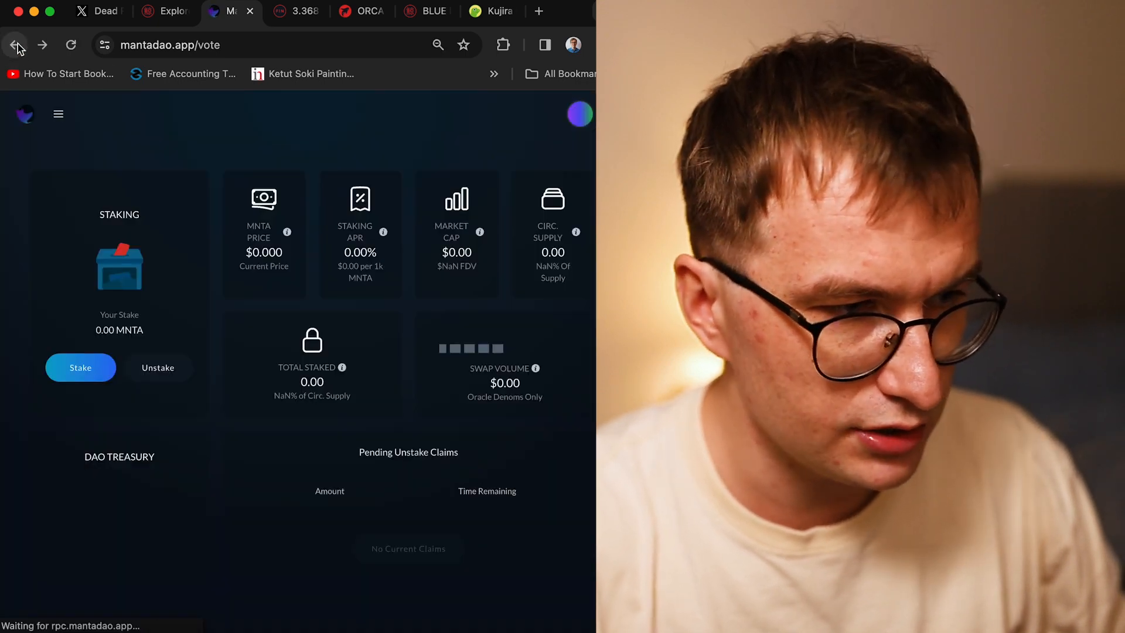
pyautogui.click(58, 113)
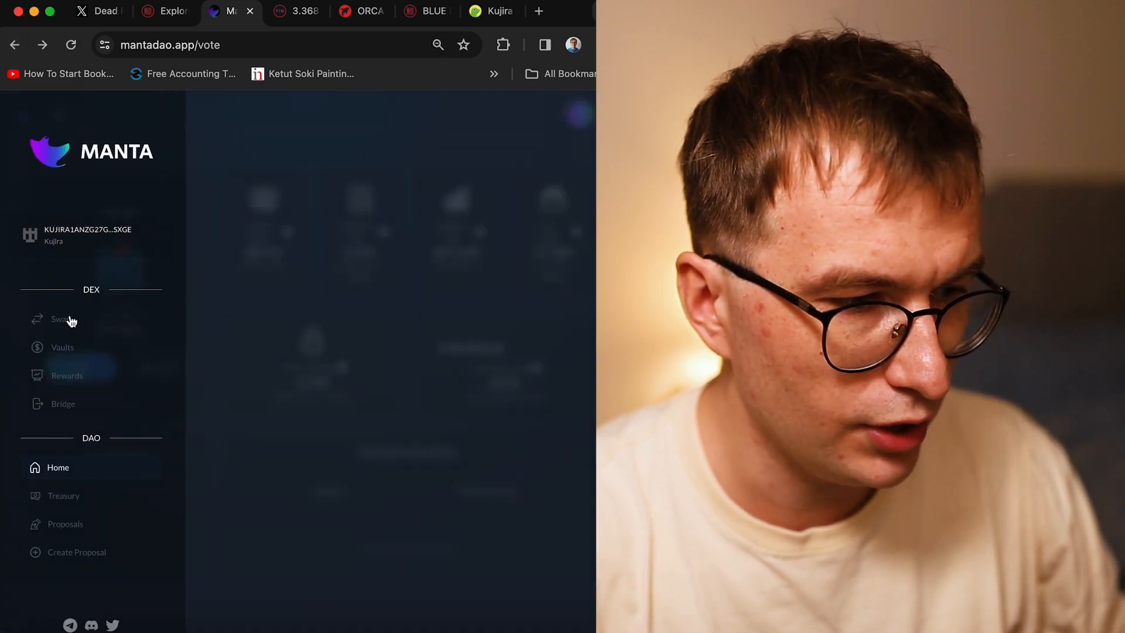
pyautogui.moveTo(79, 427)
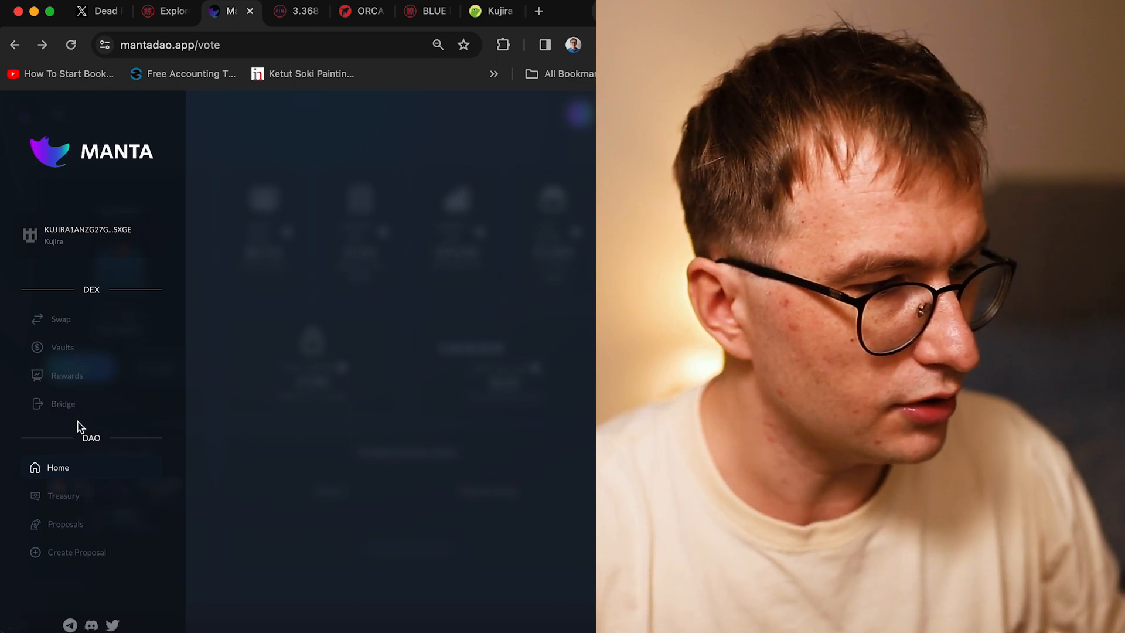
pyautogui.moveTo(63, 405)
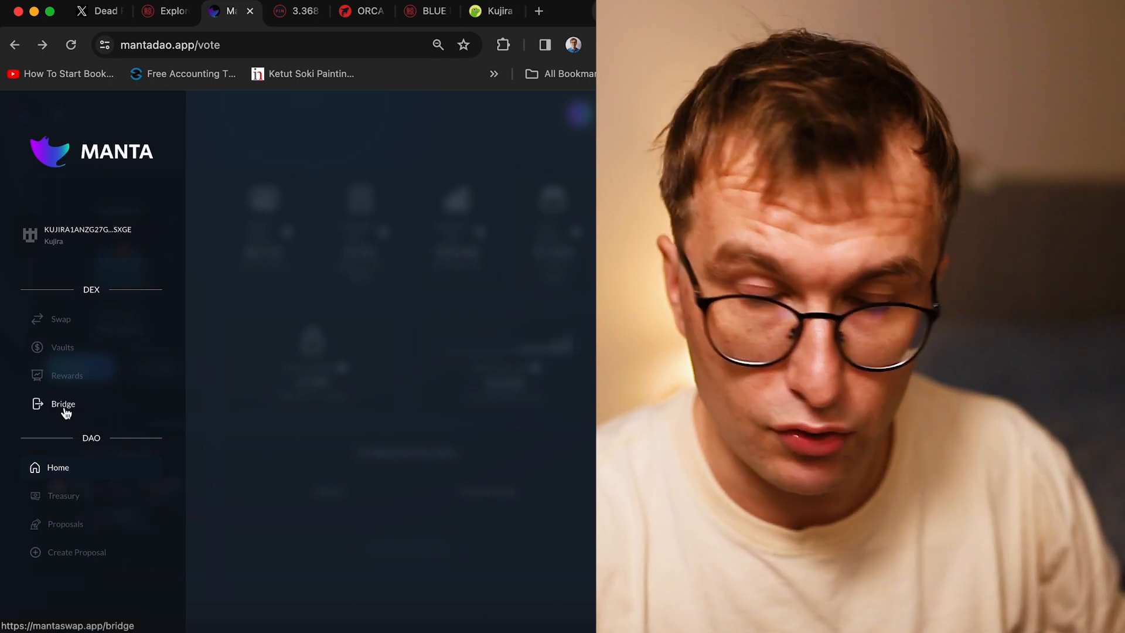
pyautogui.click(63, 404)
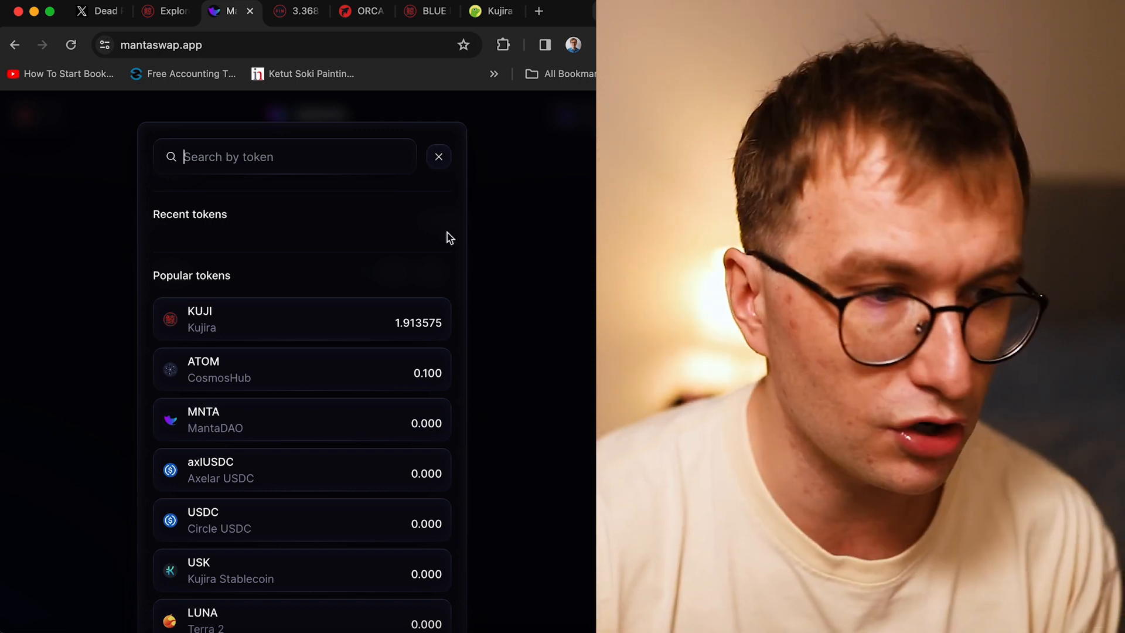
pyautogui.click(438, 156)
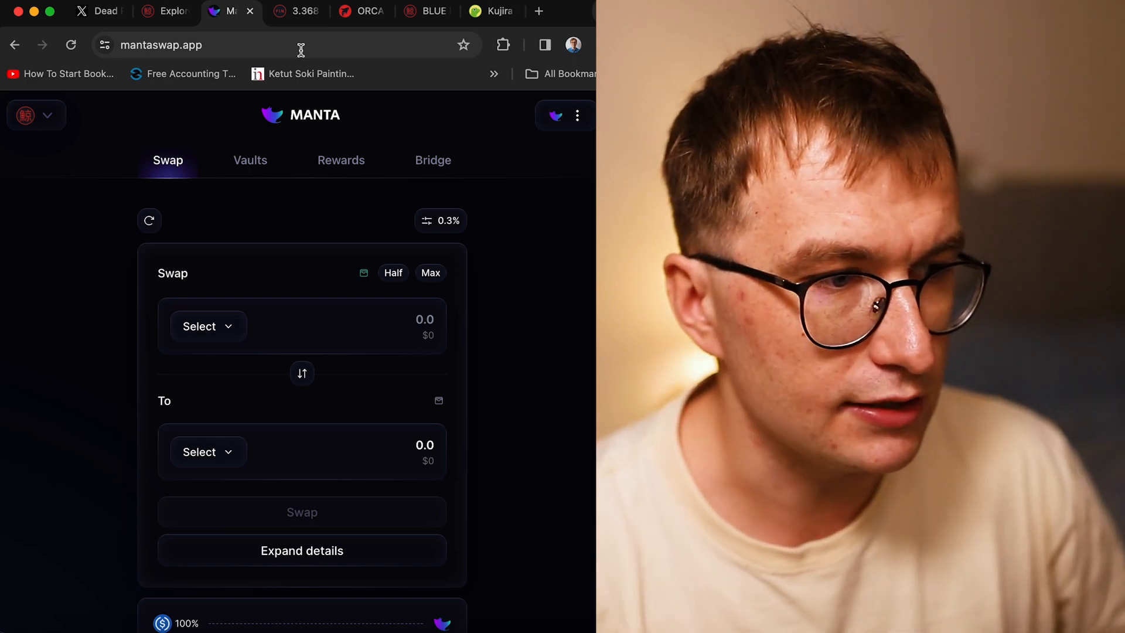
pyautogui.click(163, 11)
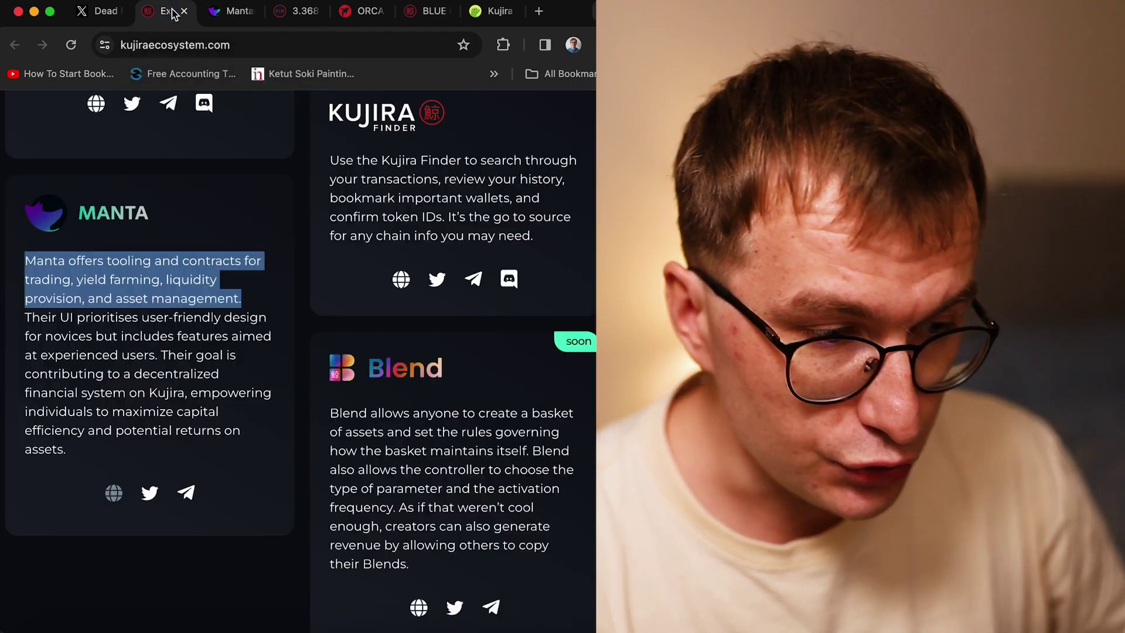
pyautogui.scroll(3)
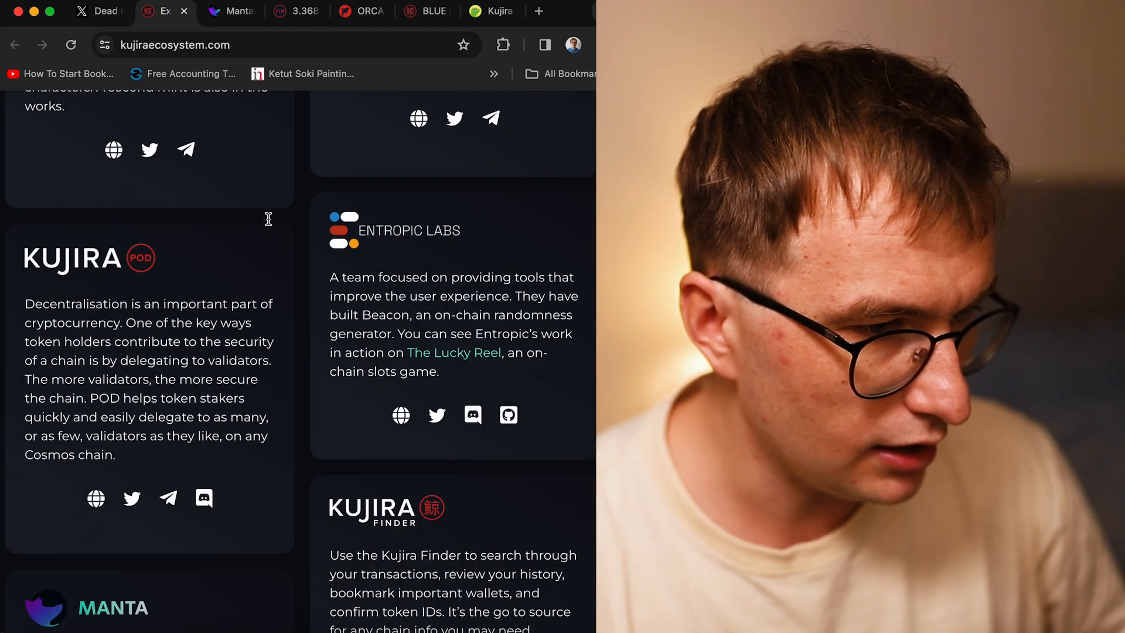
pyautogui.scroll(3)
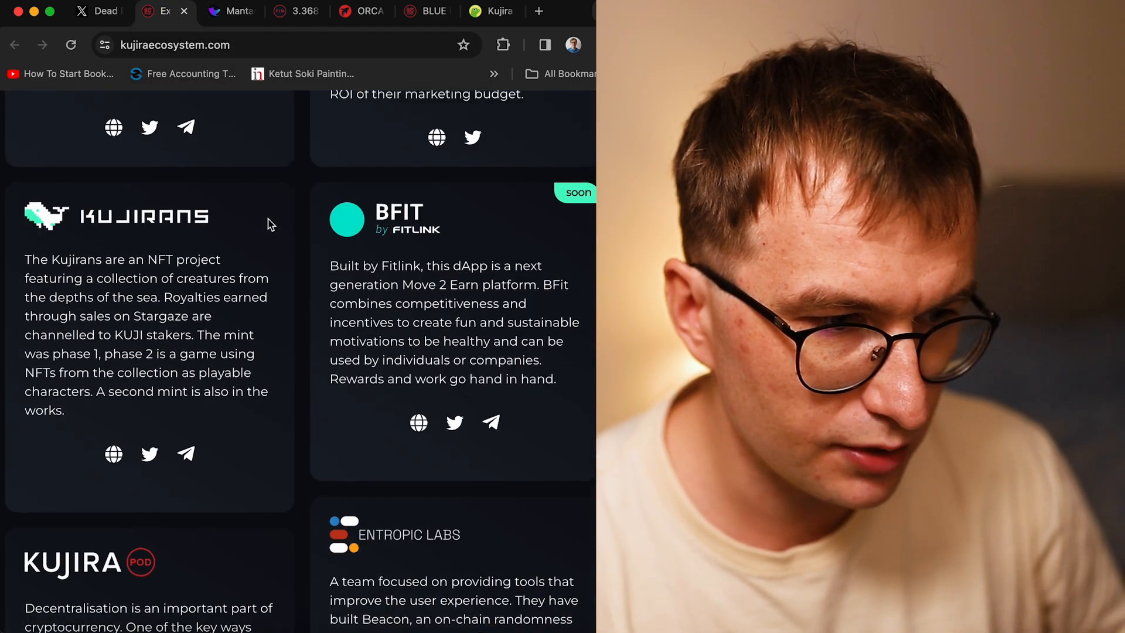
pyautogui.scroll(3)
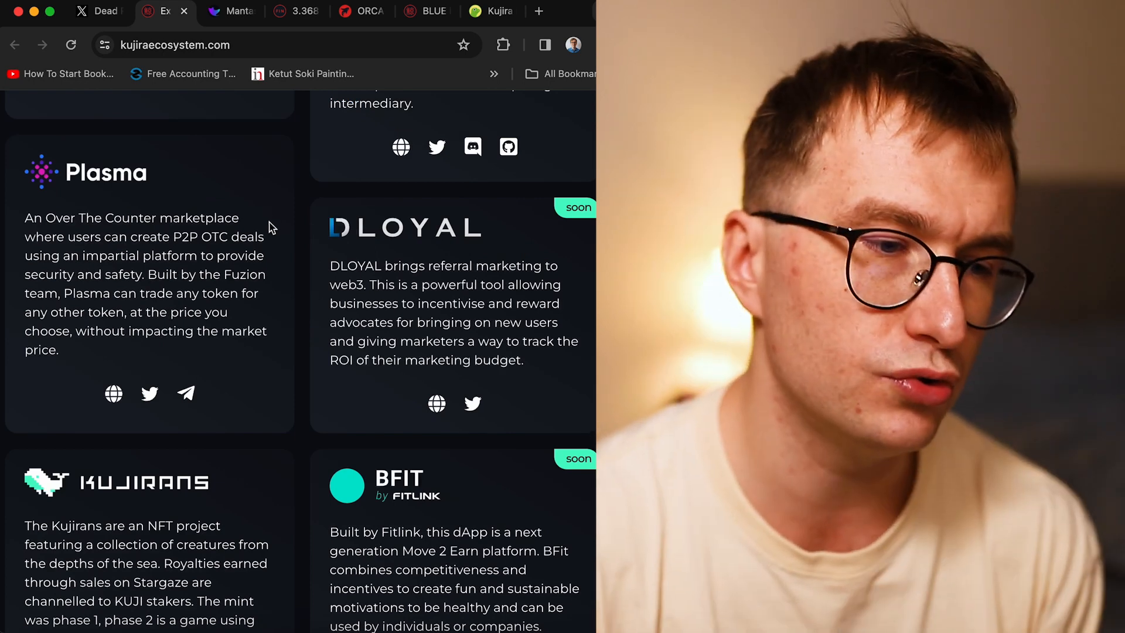
pyautogui.scroll(-3)
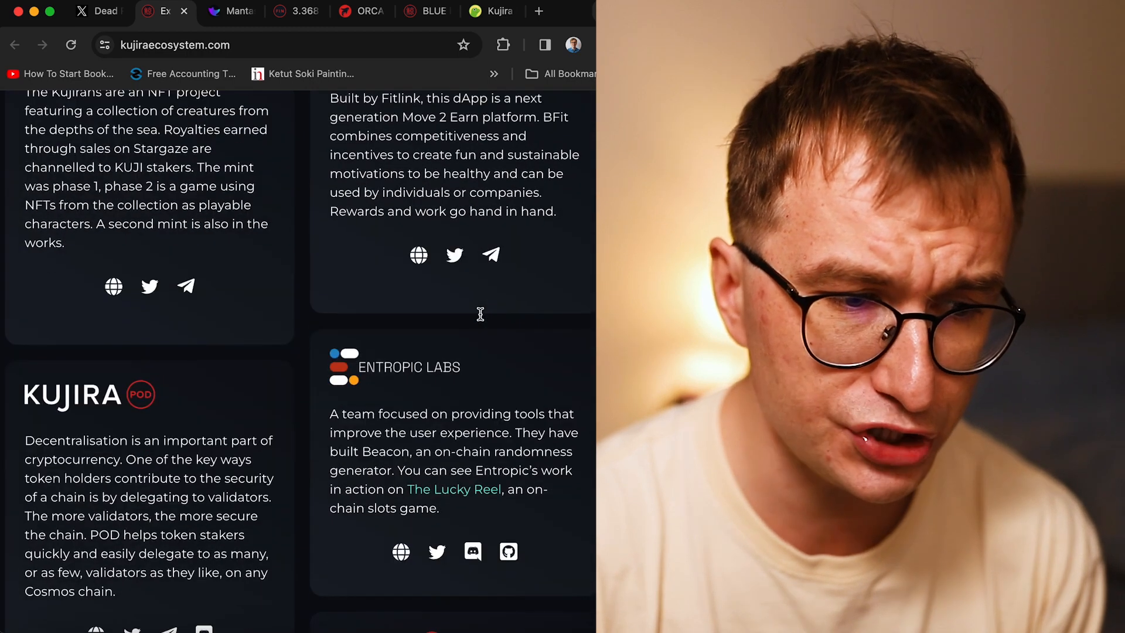
pyautogui.scroll(3)
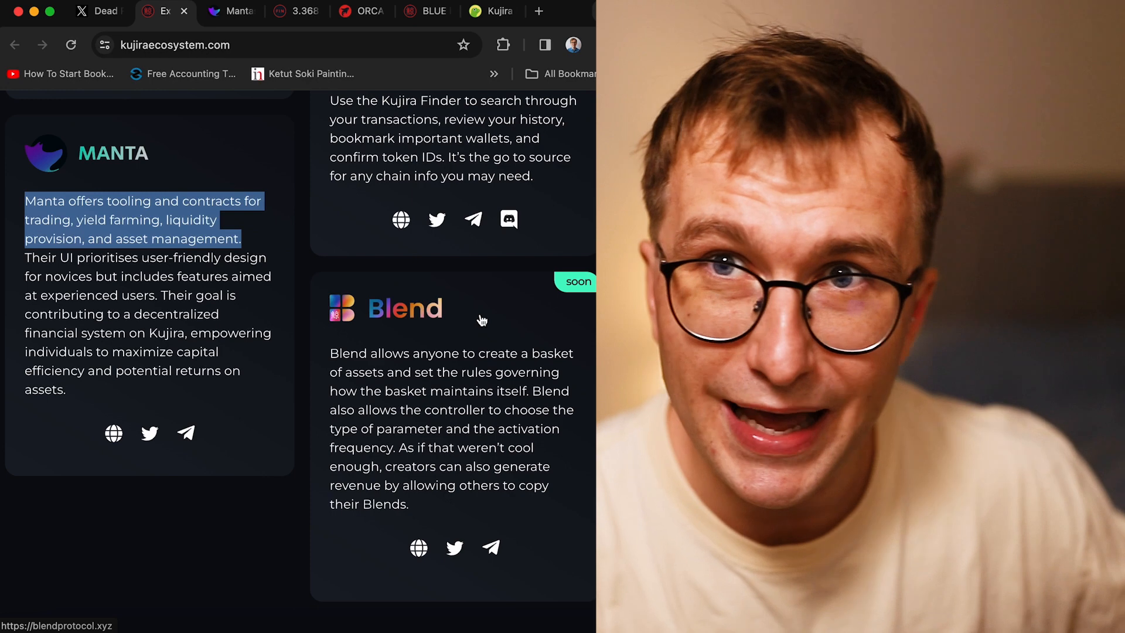
pyautogui.scroll(-3)
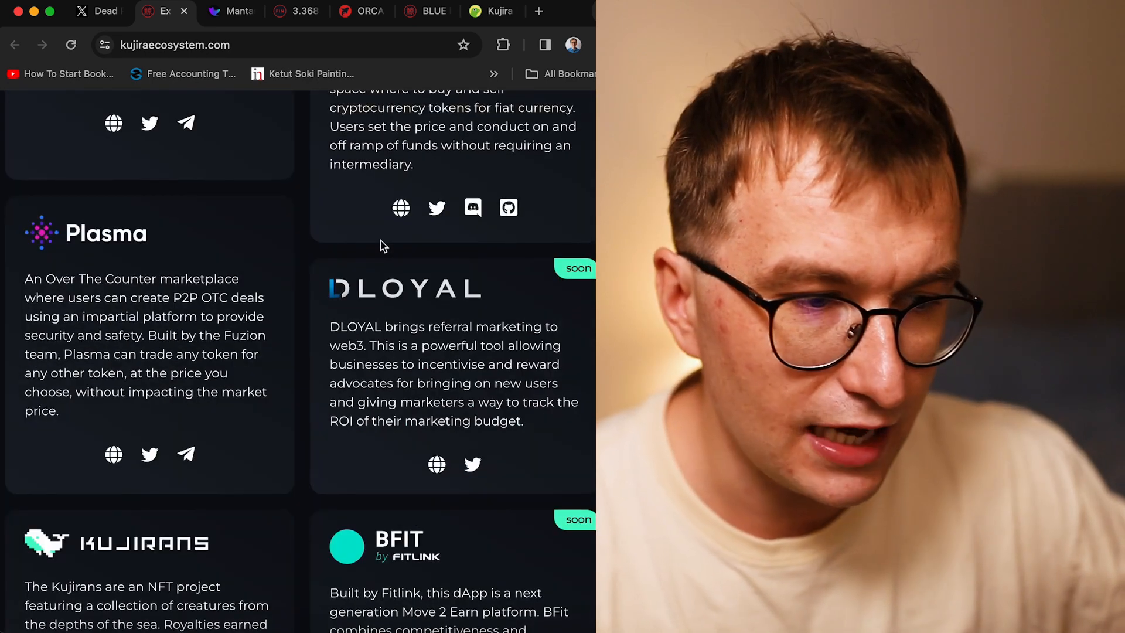